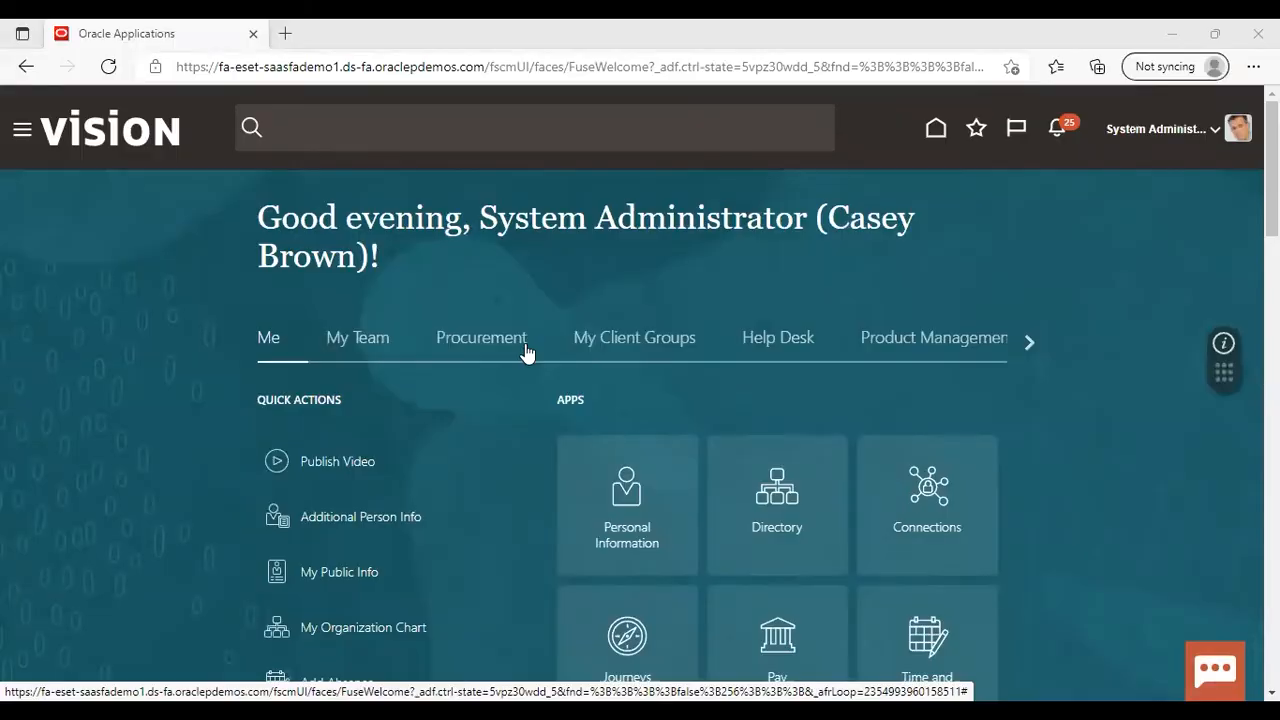
mouse_move(8, 198)
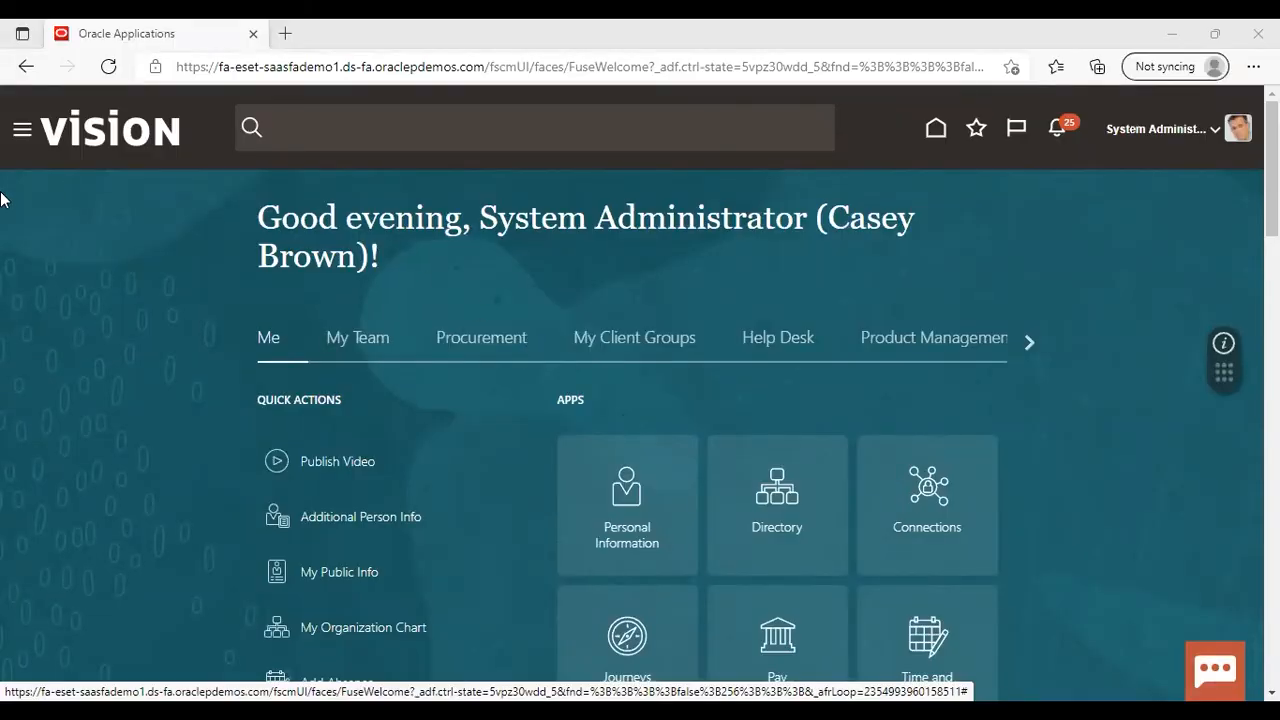
mouse_move(20, 128)
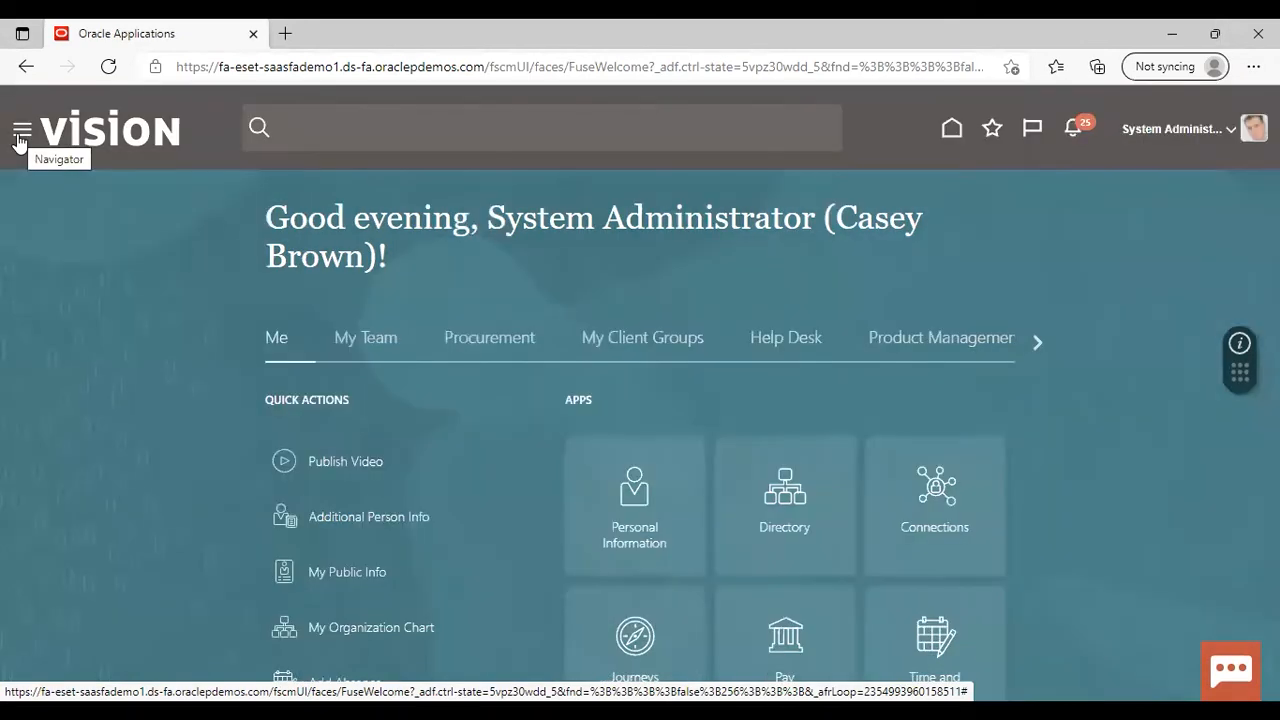
- Start a new blank invoice from the Payables Invoices work area via Navigator and the Tasks panel
left_click(22, 128)
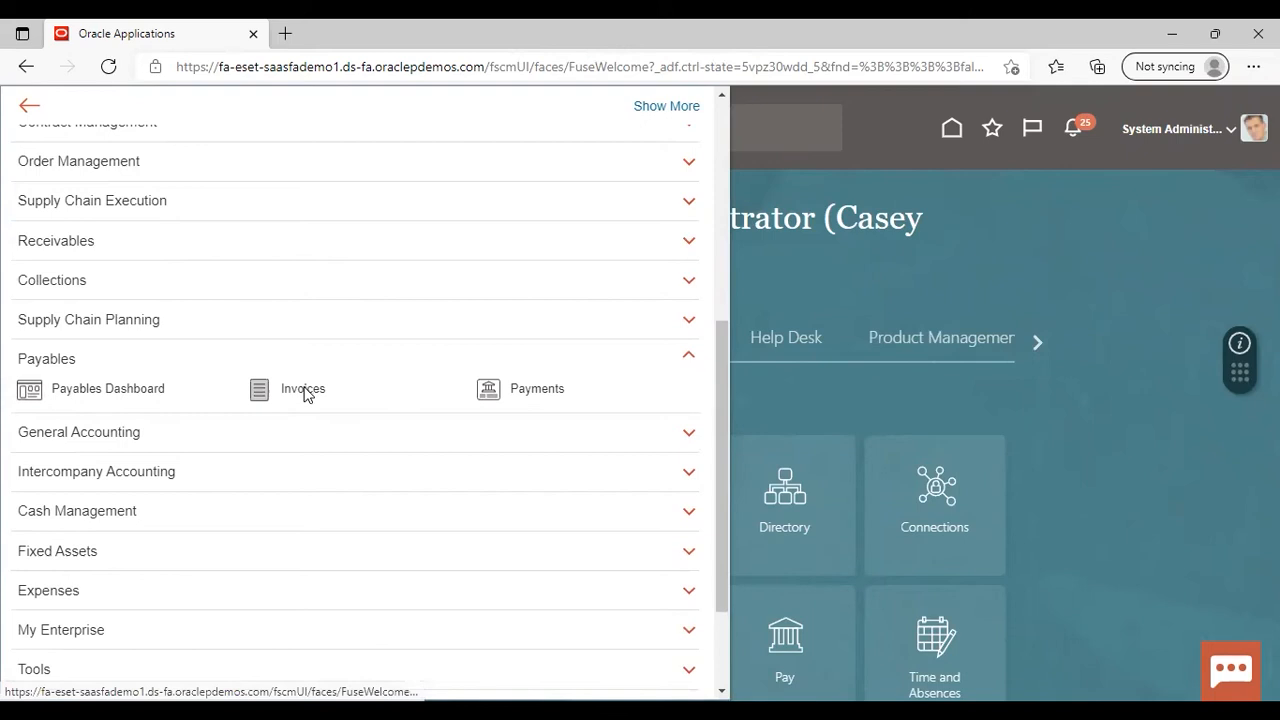
left_click(302, 388)
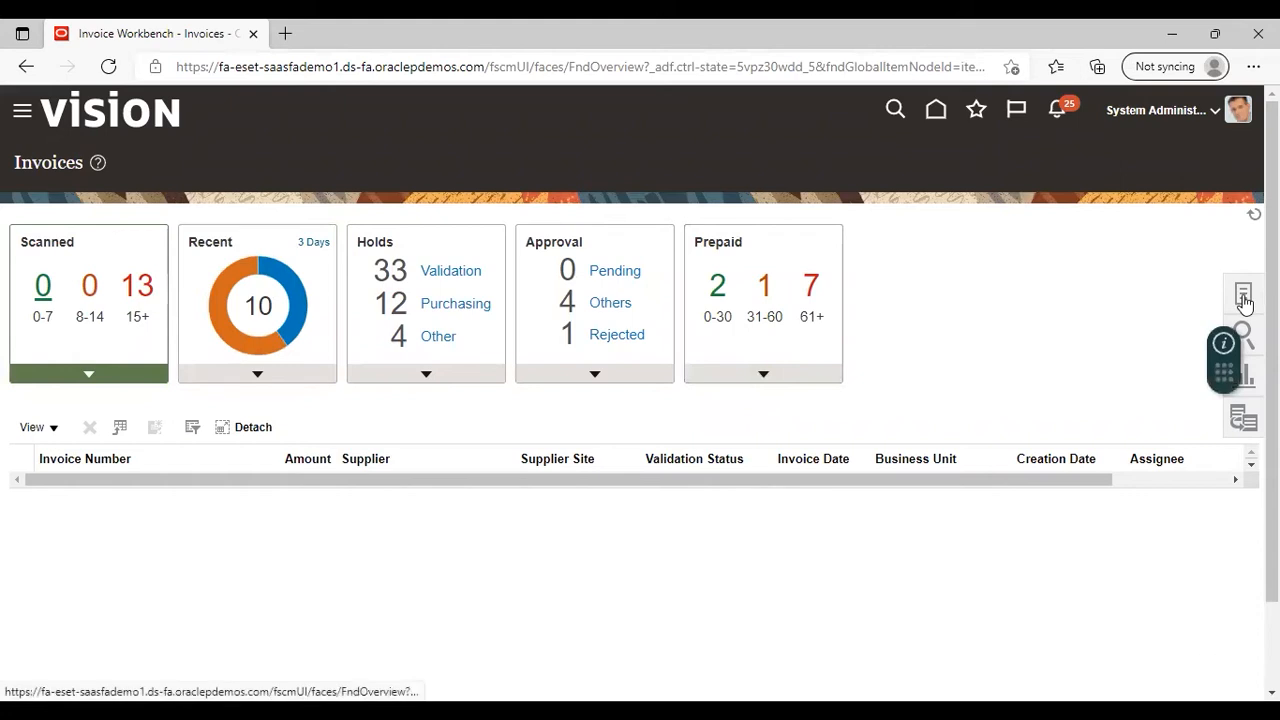
left_click(1244, 296)
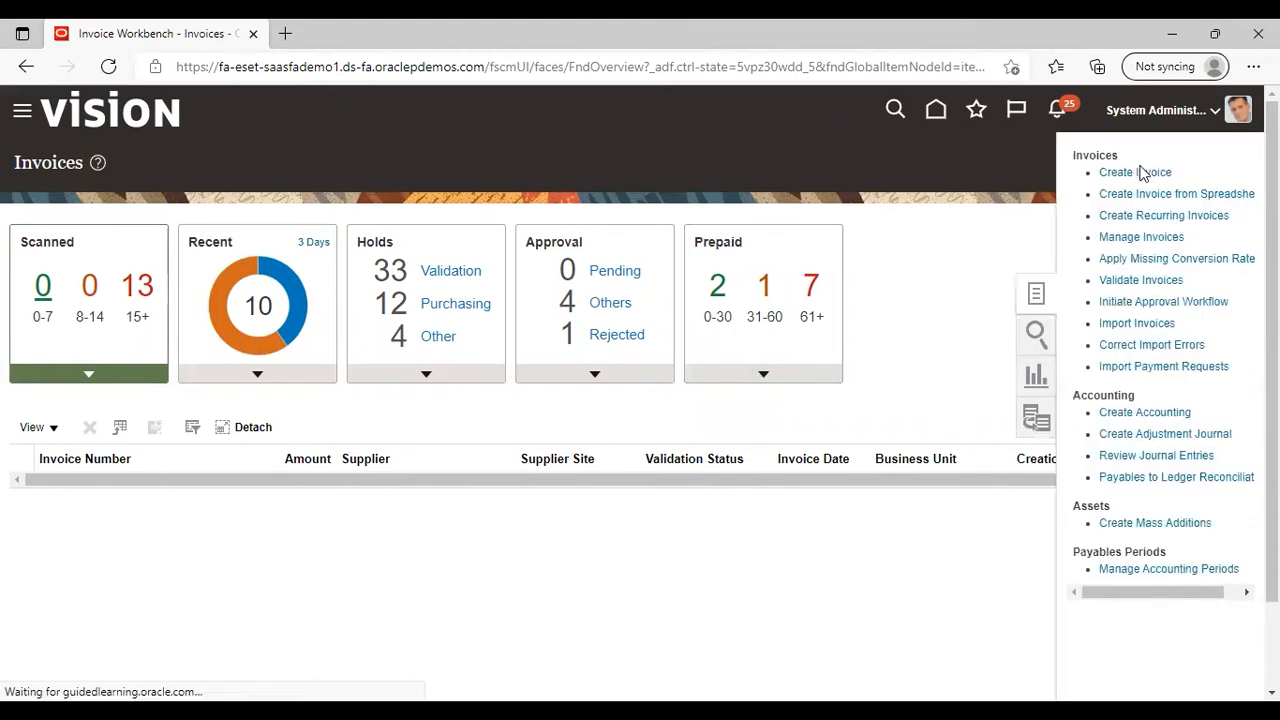
left_click(1136, 172)
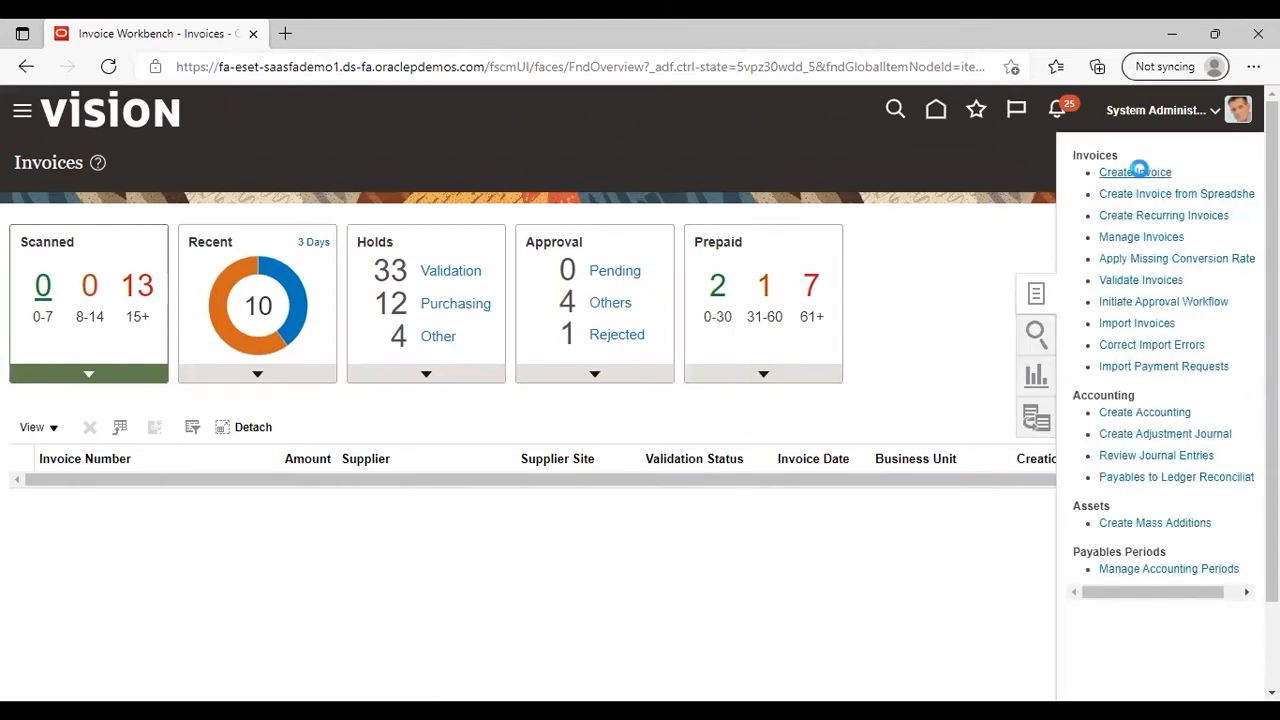
left_click(1136, 172)
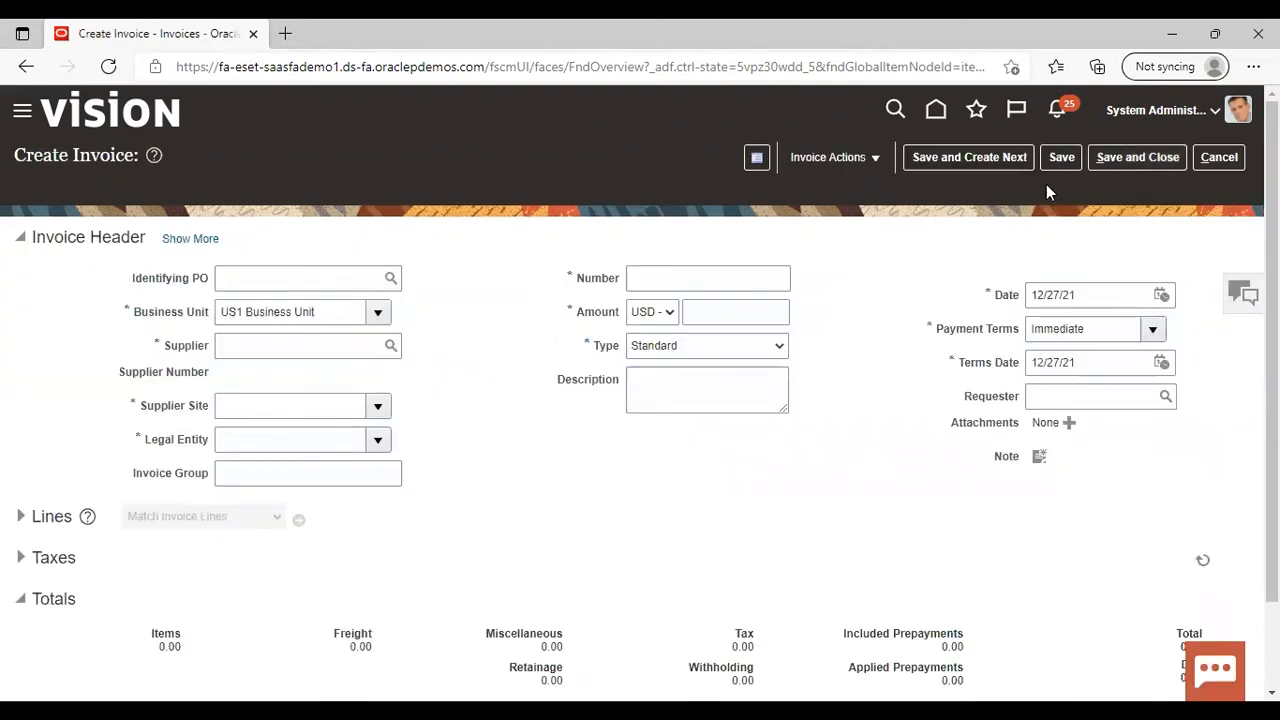
- Enter supplier Dell Inc (site Dell US1), invoice number 1222 and amount 2,000.00 in the header
left_click(296, 344)
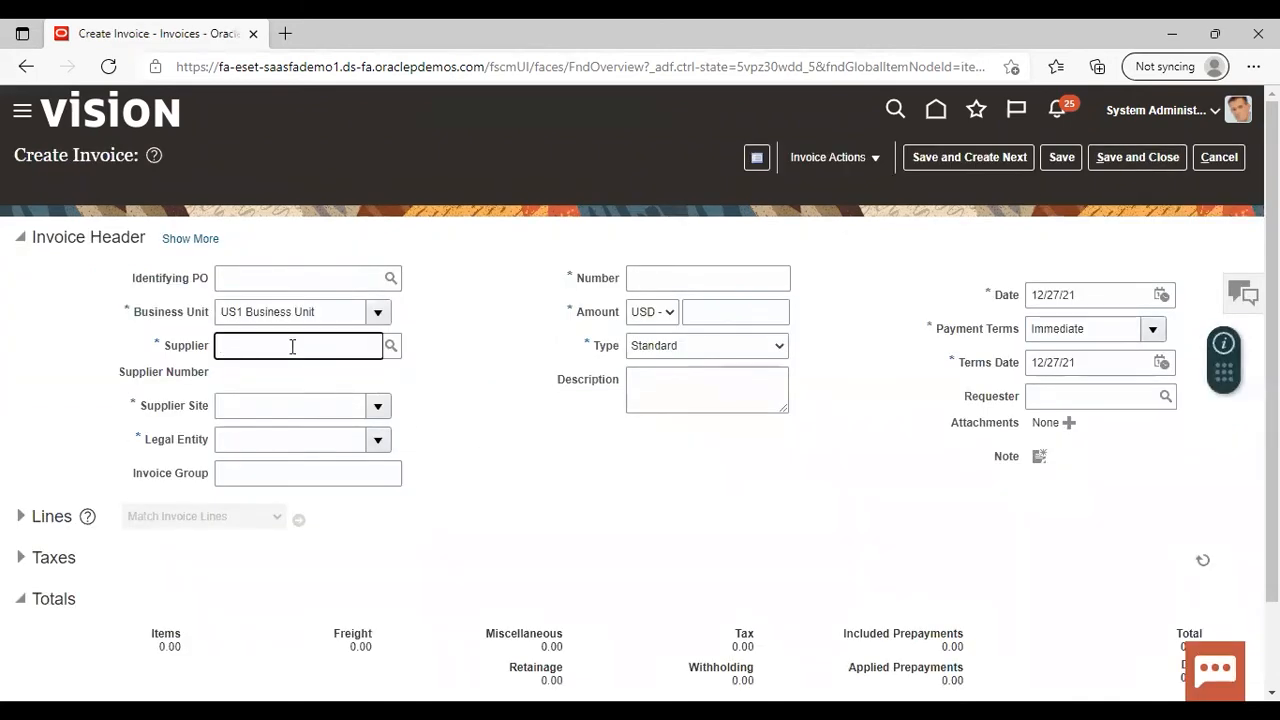
type("dell")
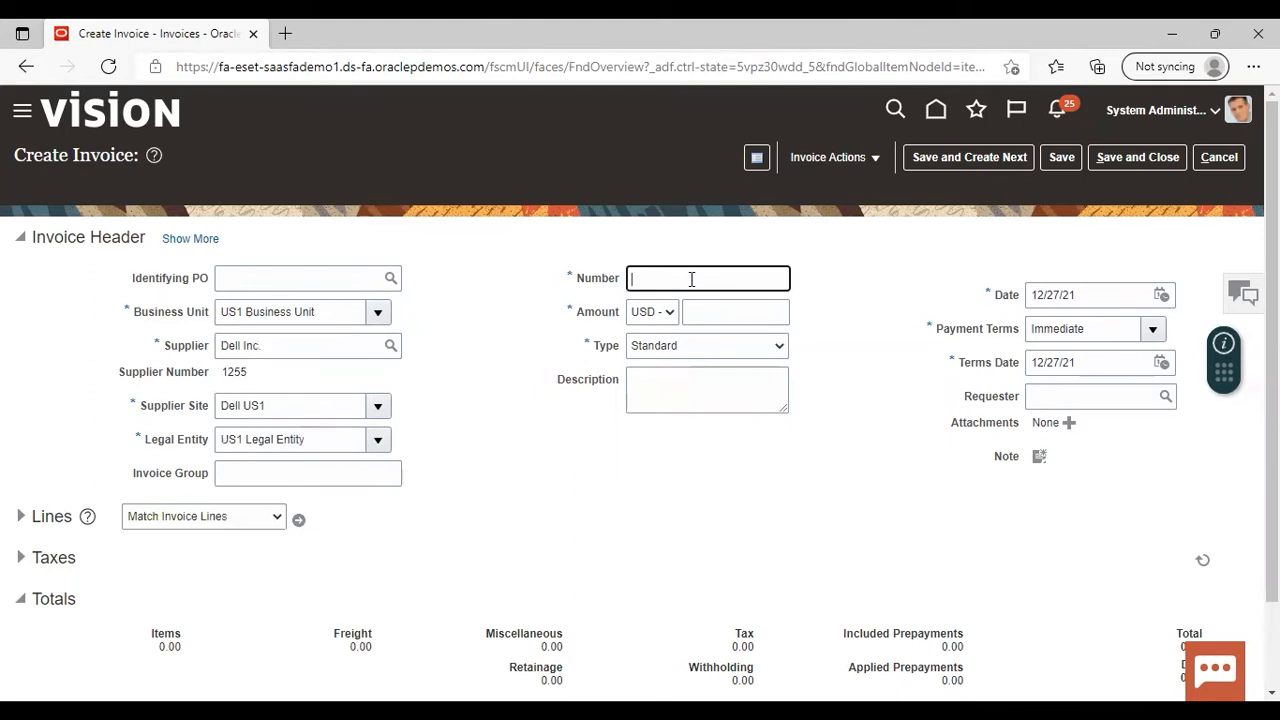
type("1222")
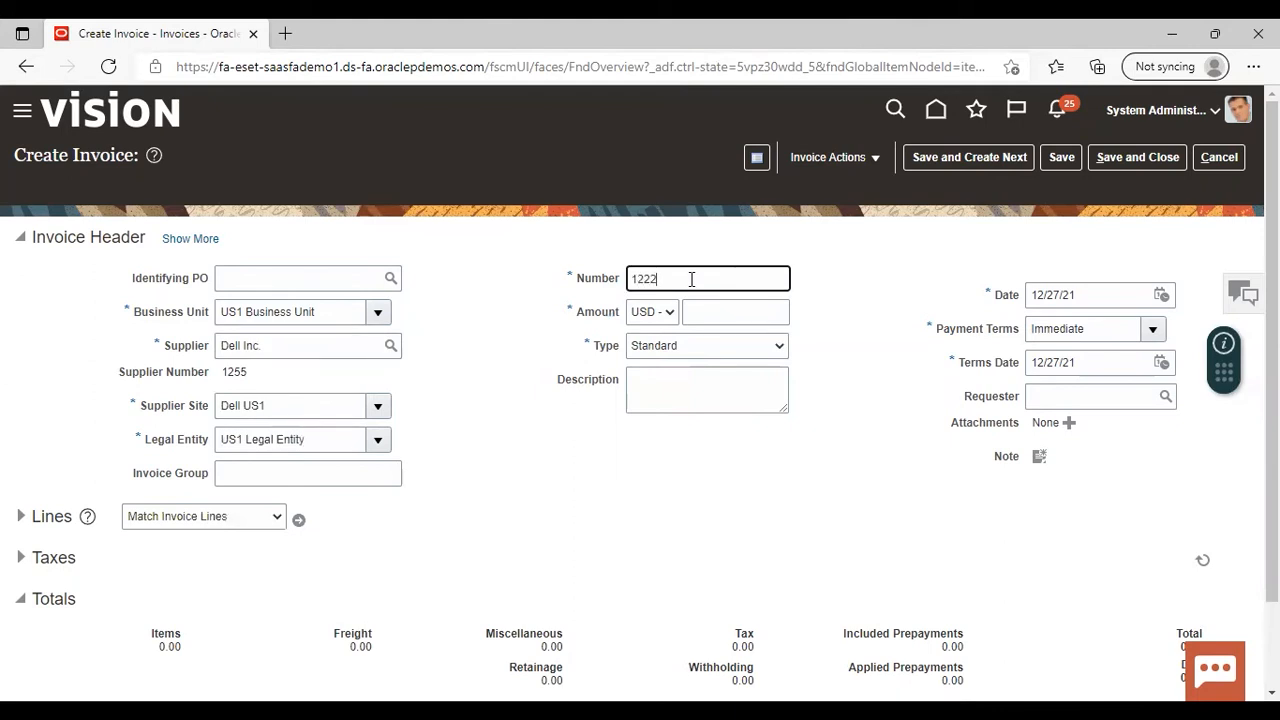
left_click(736, 312)
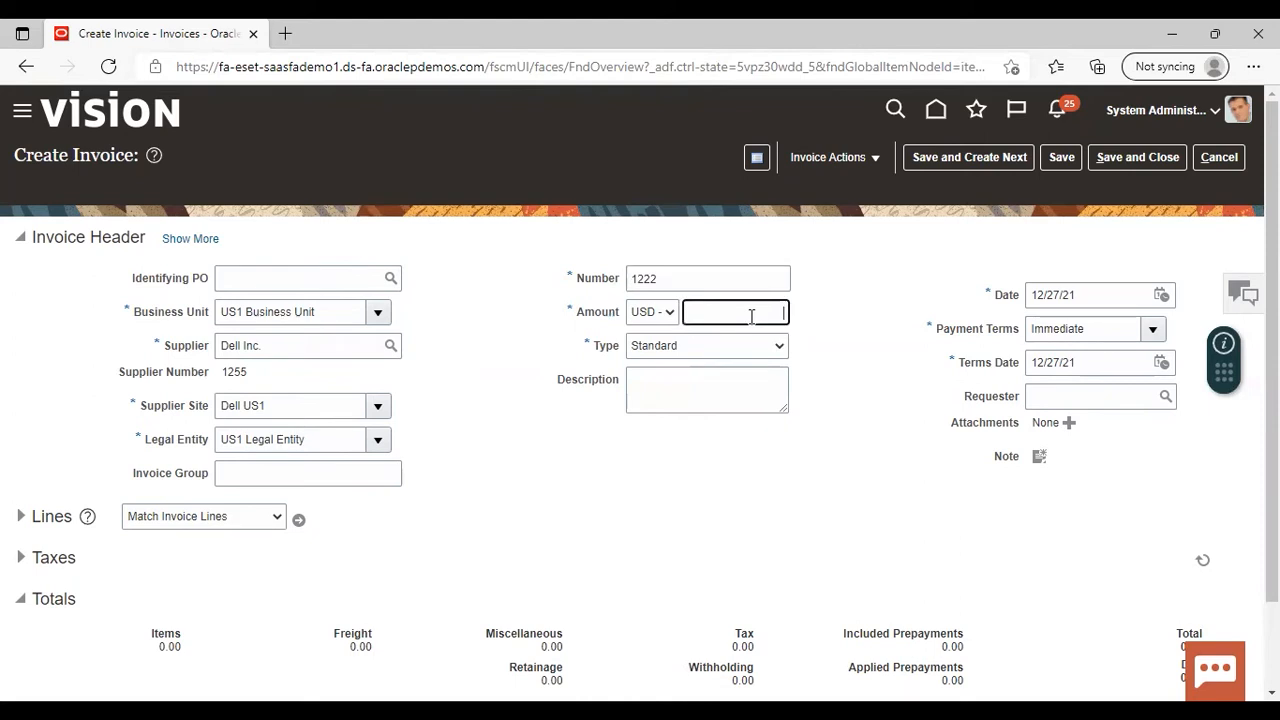
type("2")
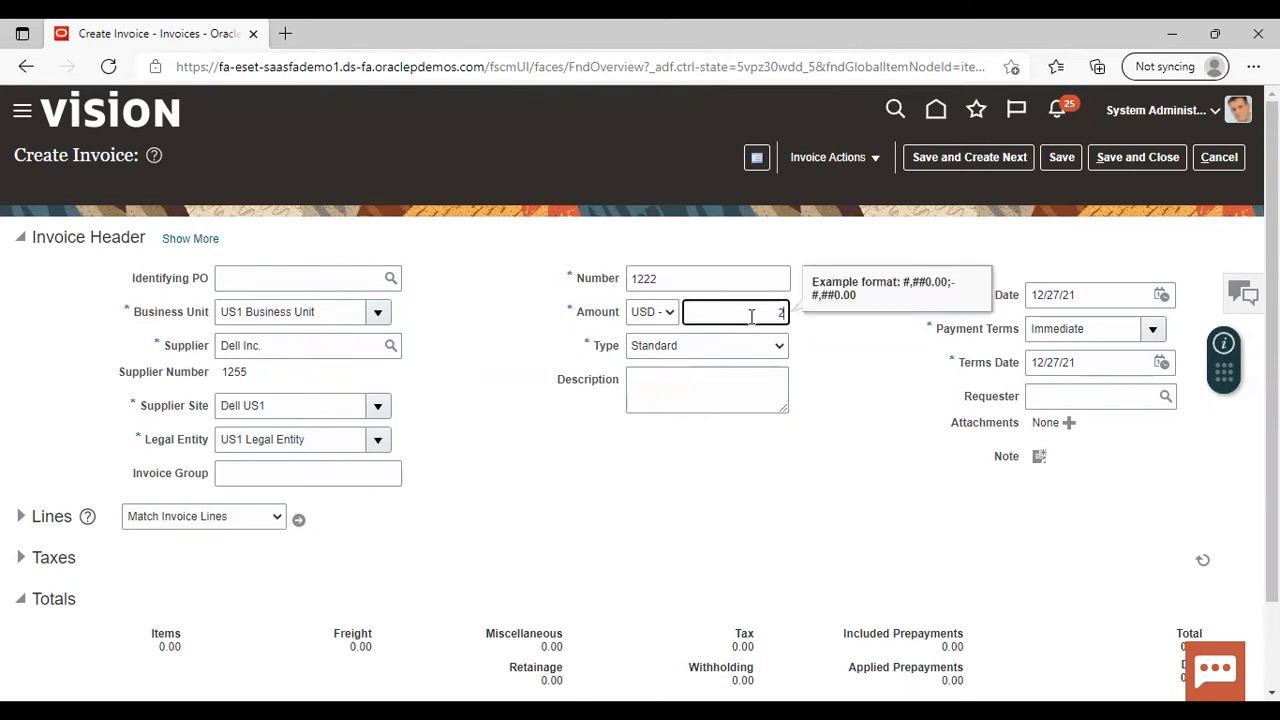
type("2000")
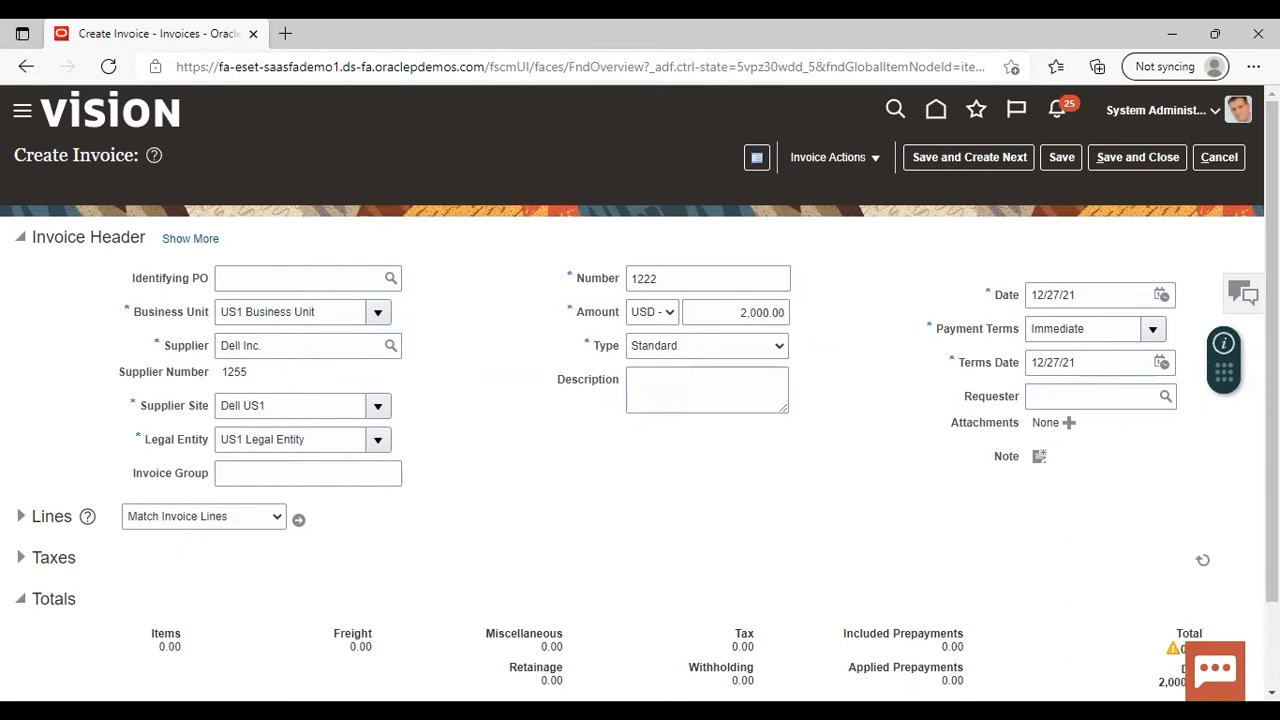
scroll("down", 3)
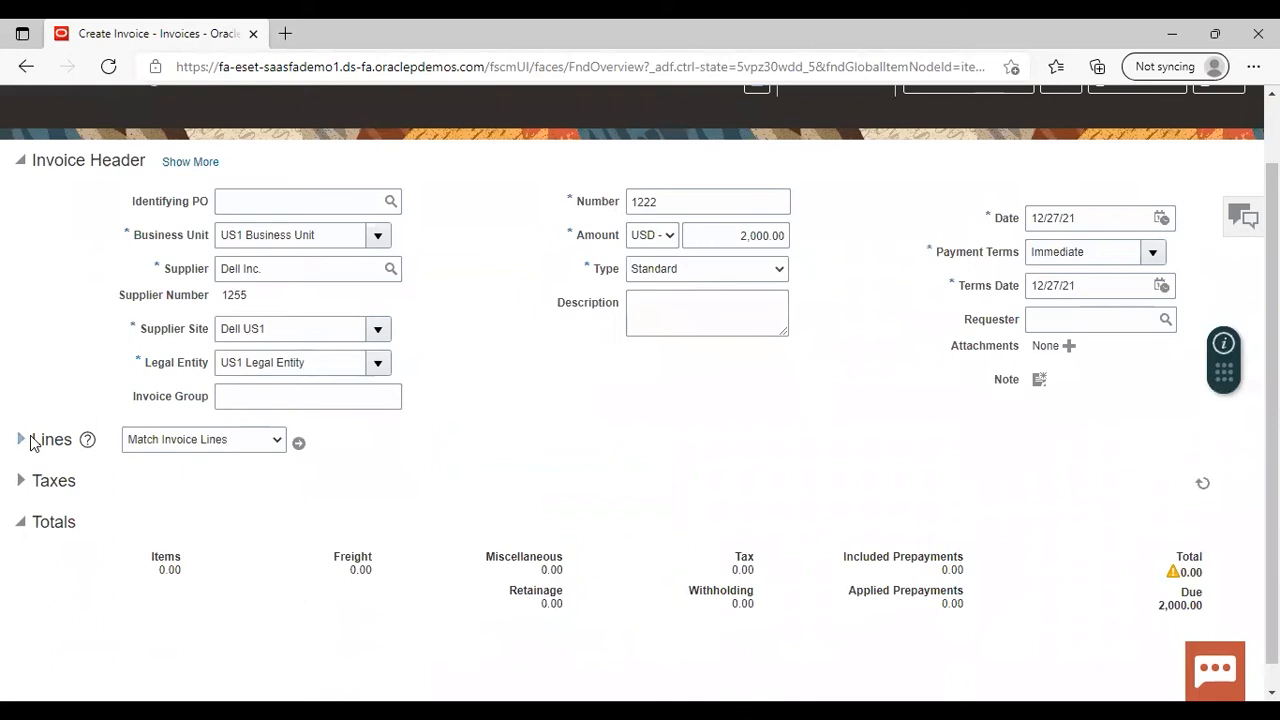
mouse_move(20, 440)
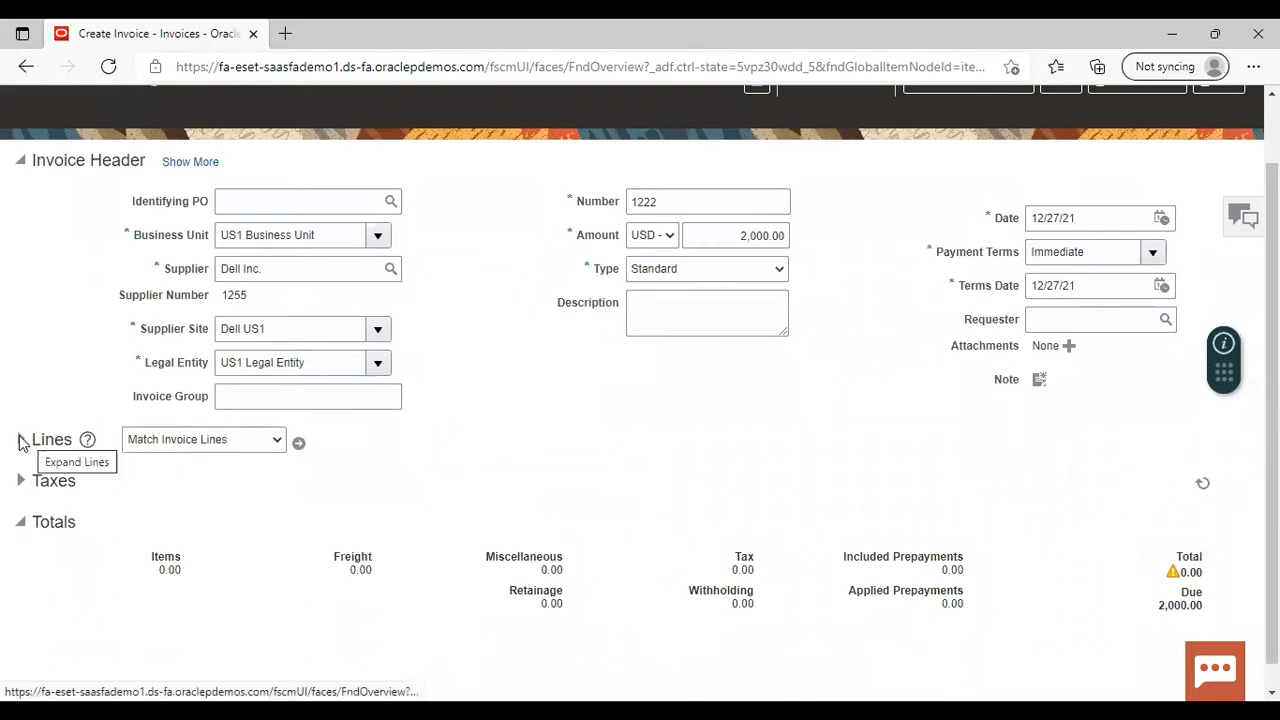
- Expand the Lines section and enter 1,000.00 as line 1's amount
left_click(20, 440)
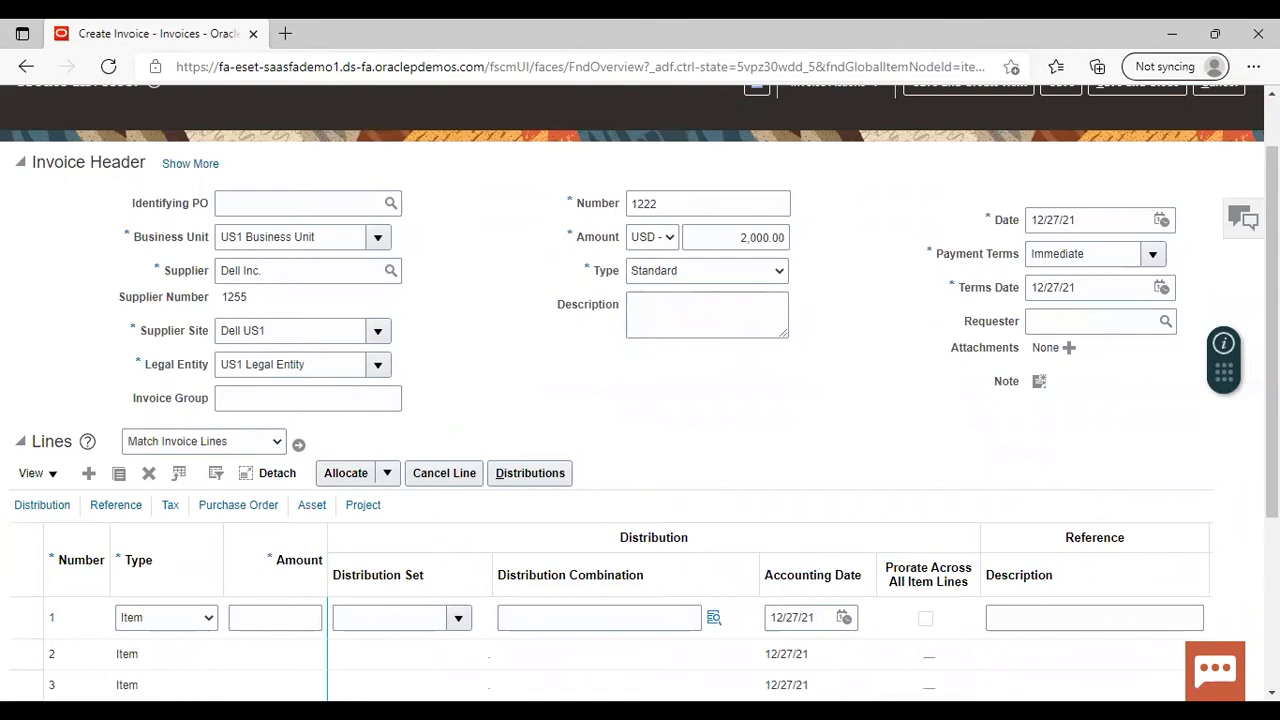
scroll("down", 3)
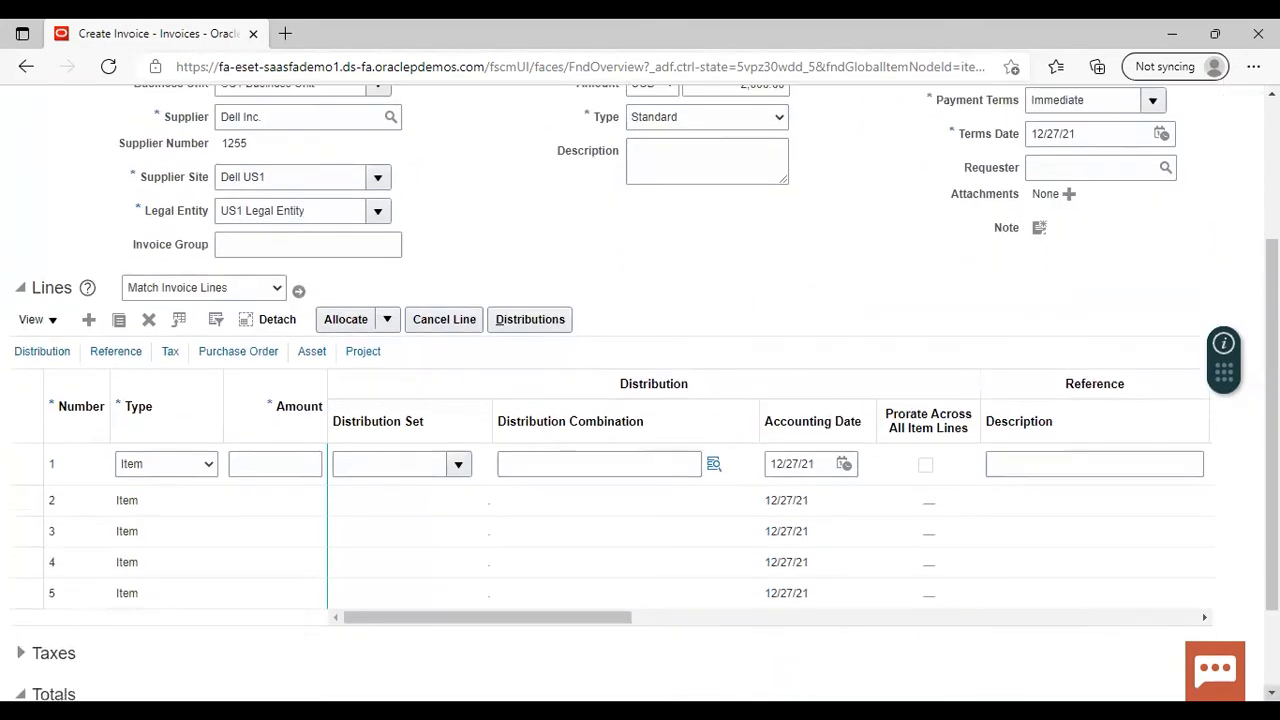
left_click(274, 464)
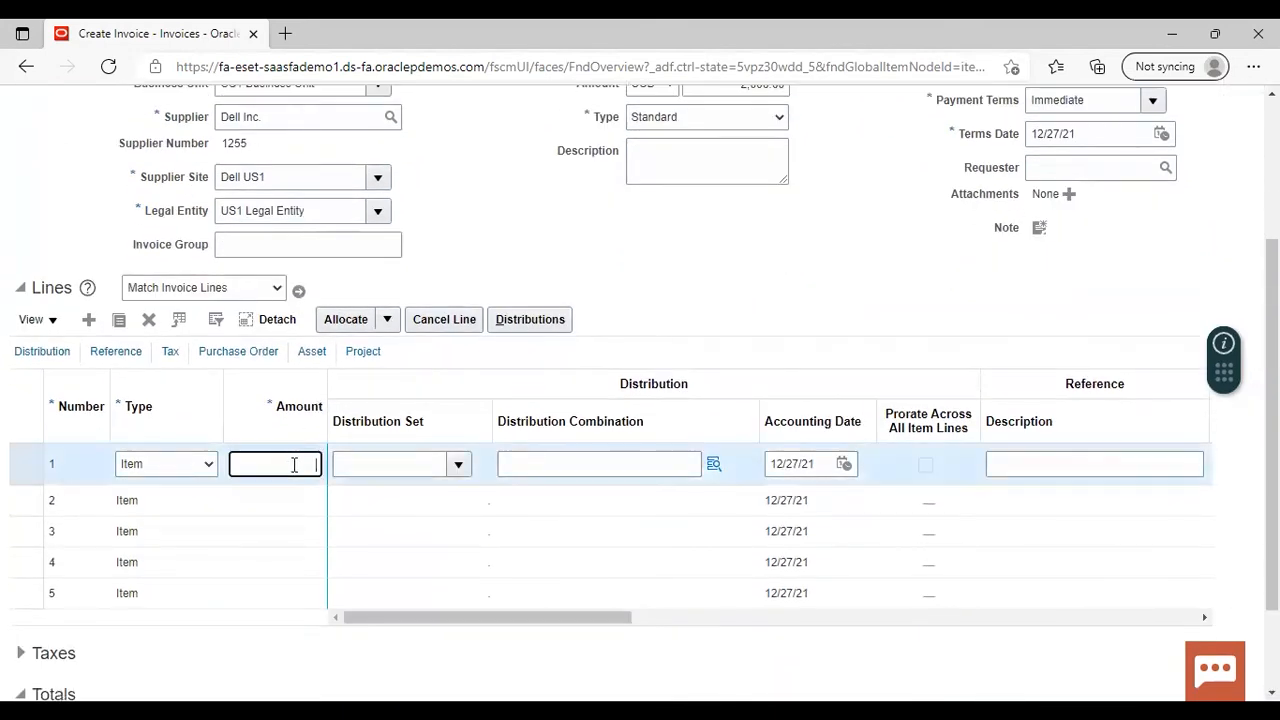
type("10")
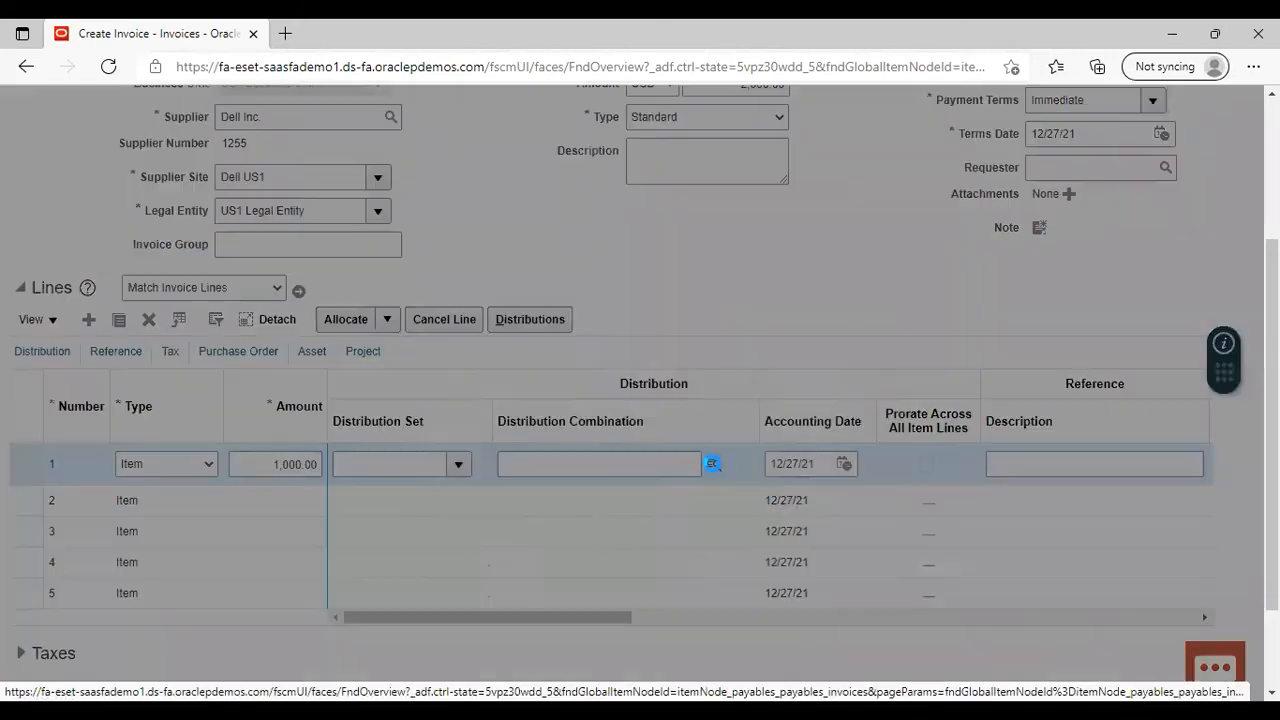
- Start line 1's distribution combination and bring up the full Account segment search
left_click(712, 464)
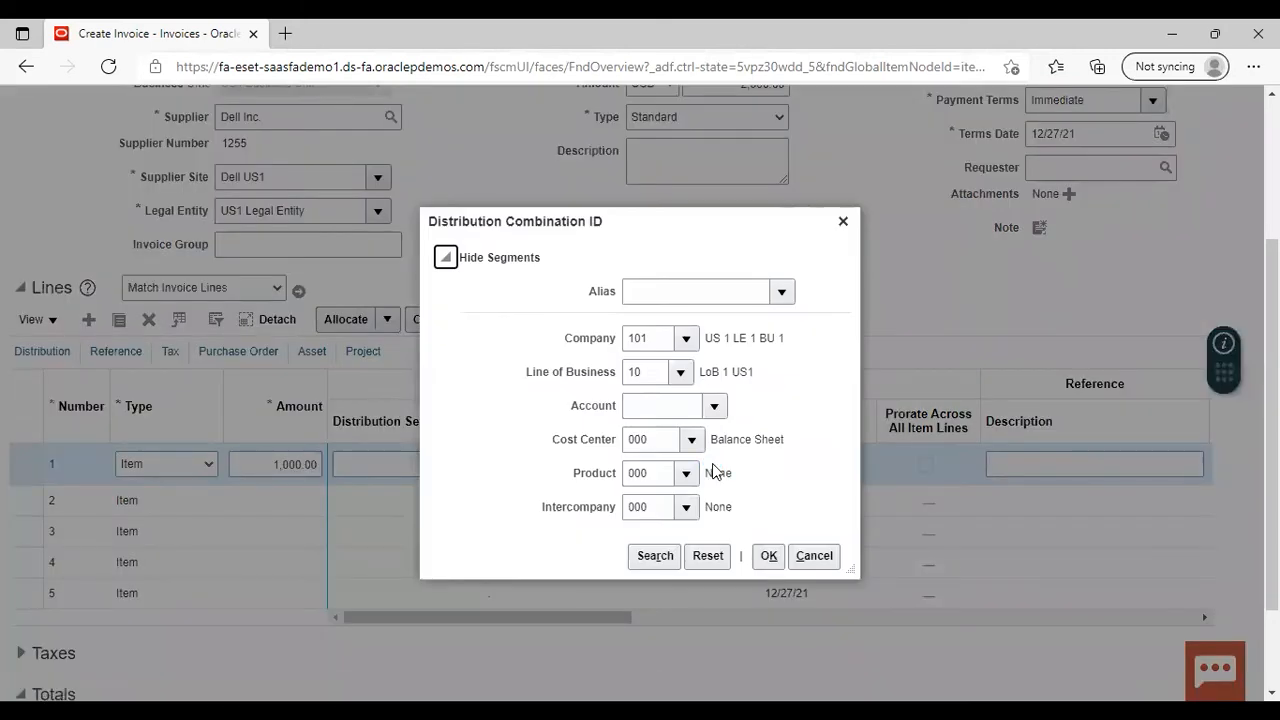
left_click(712, 404)
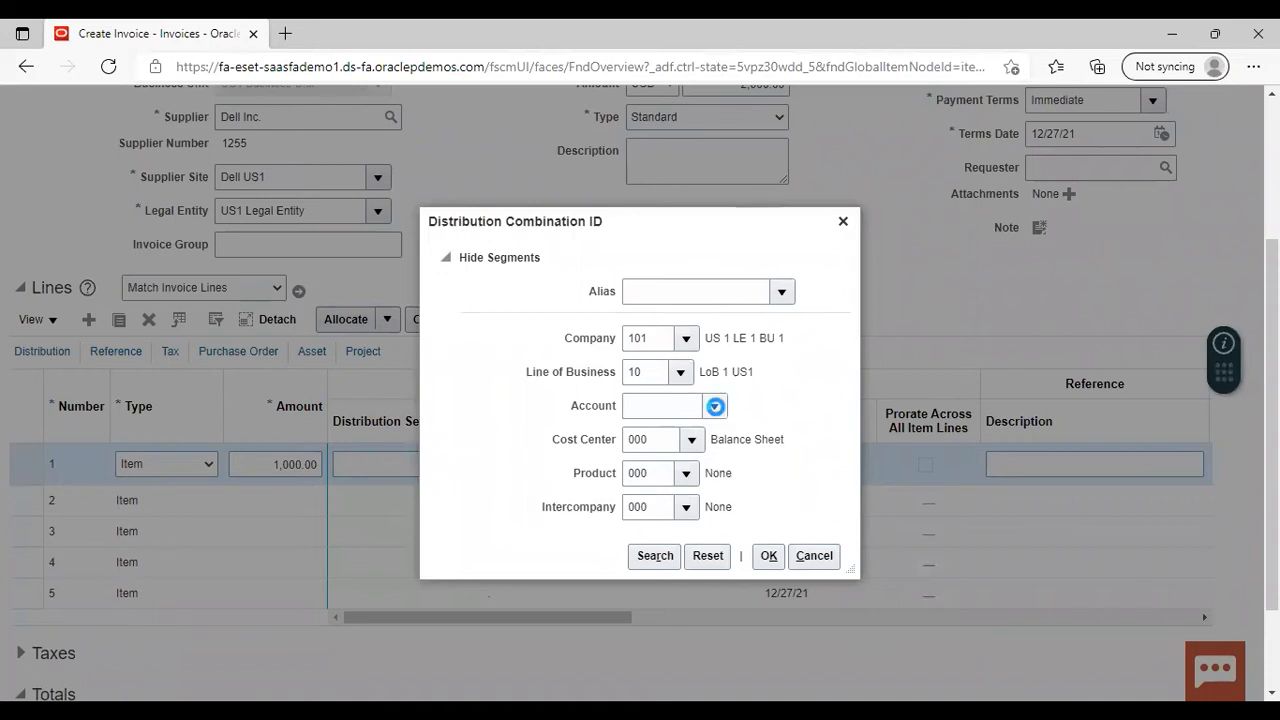
left_click(714, 404)
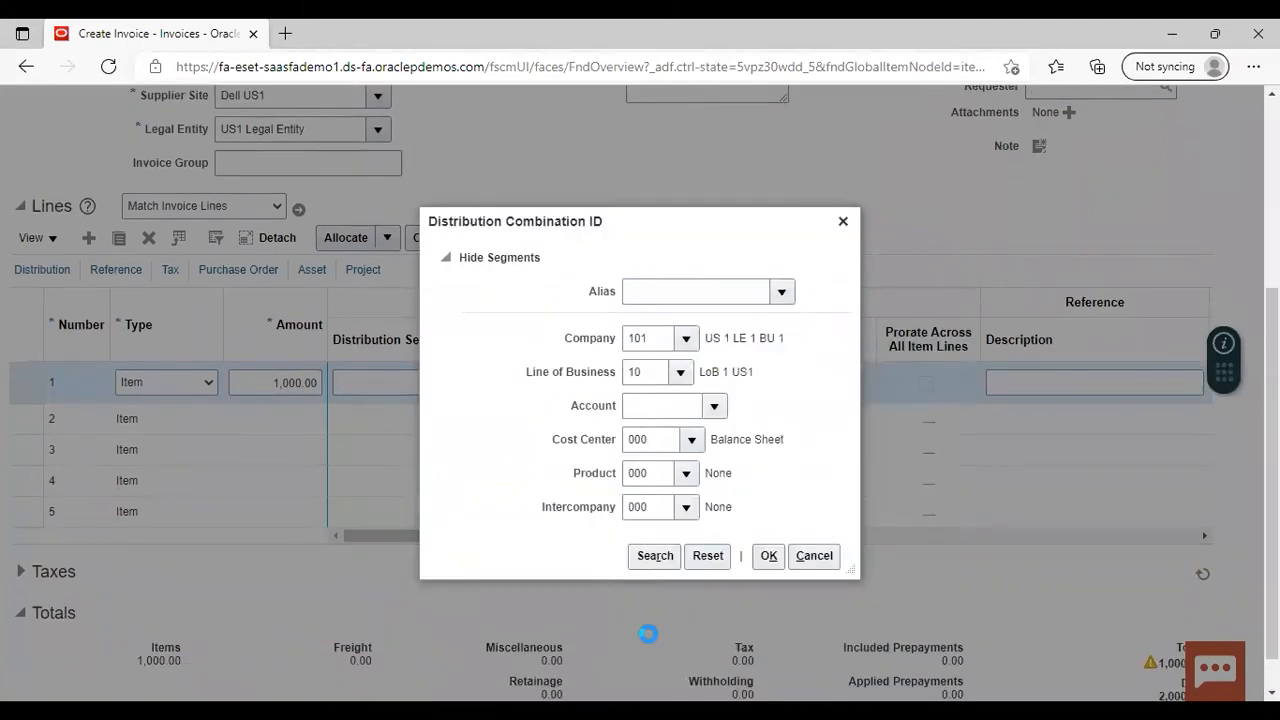
left_click(712, 404)
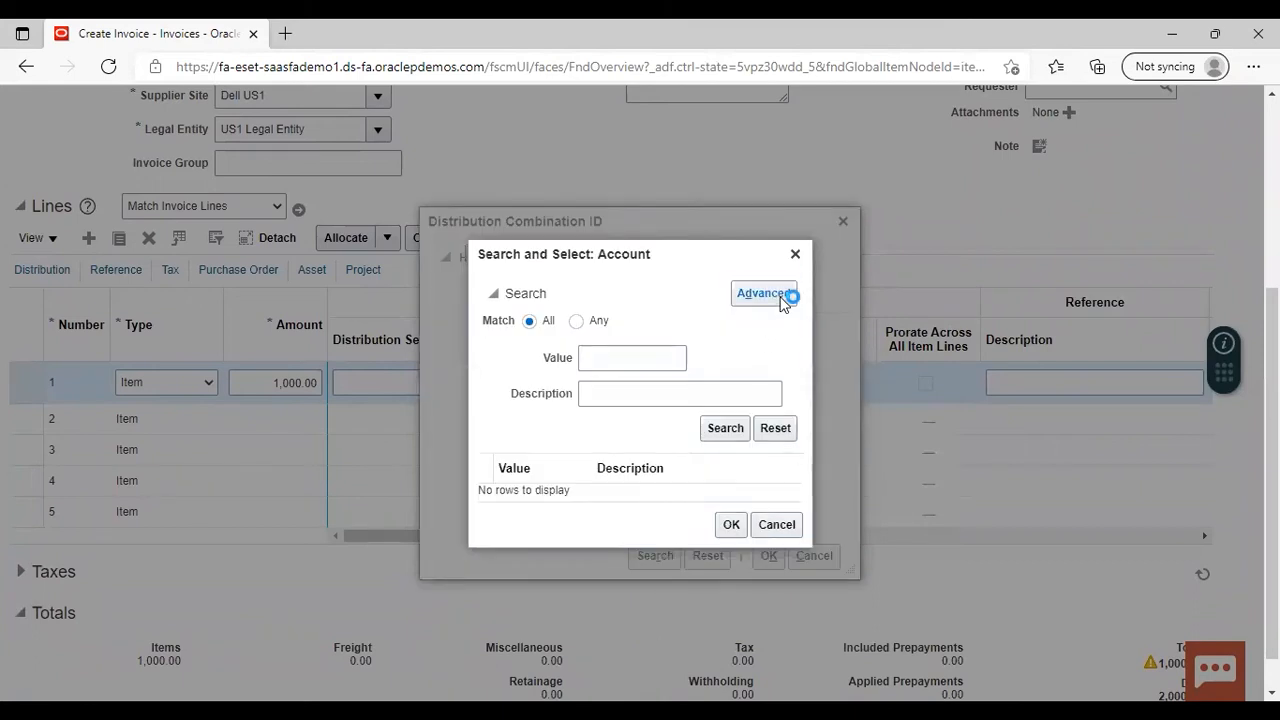
- Advanced-search accounts whose description contains 'computers' and pick Computers and Software 15160
left_click(764, 292)
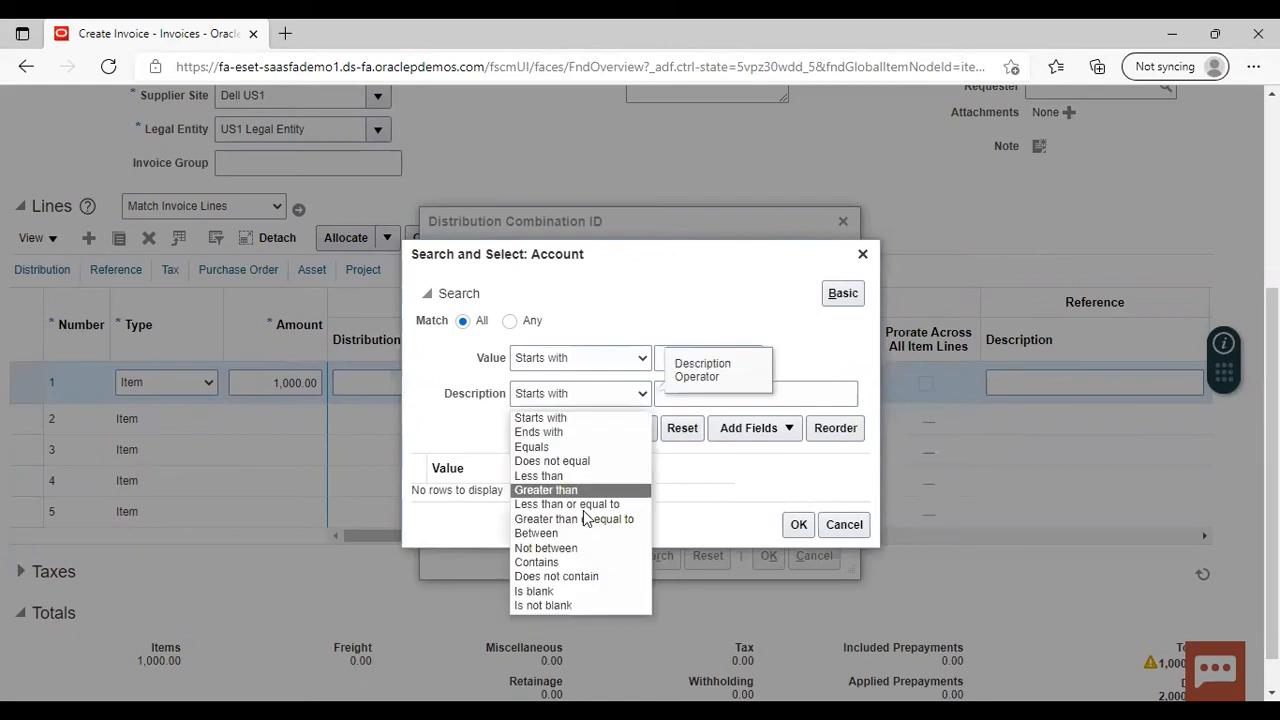
left_click(536, 560)
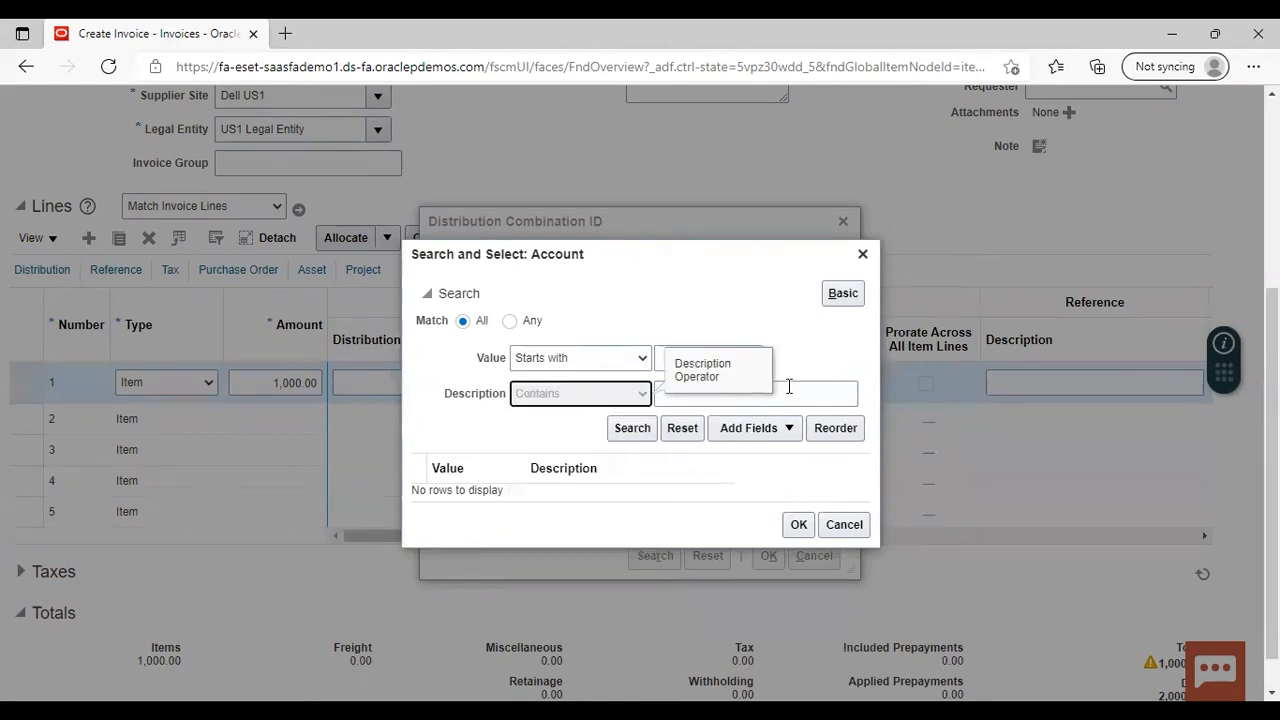
type("computers")
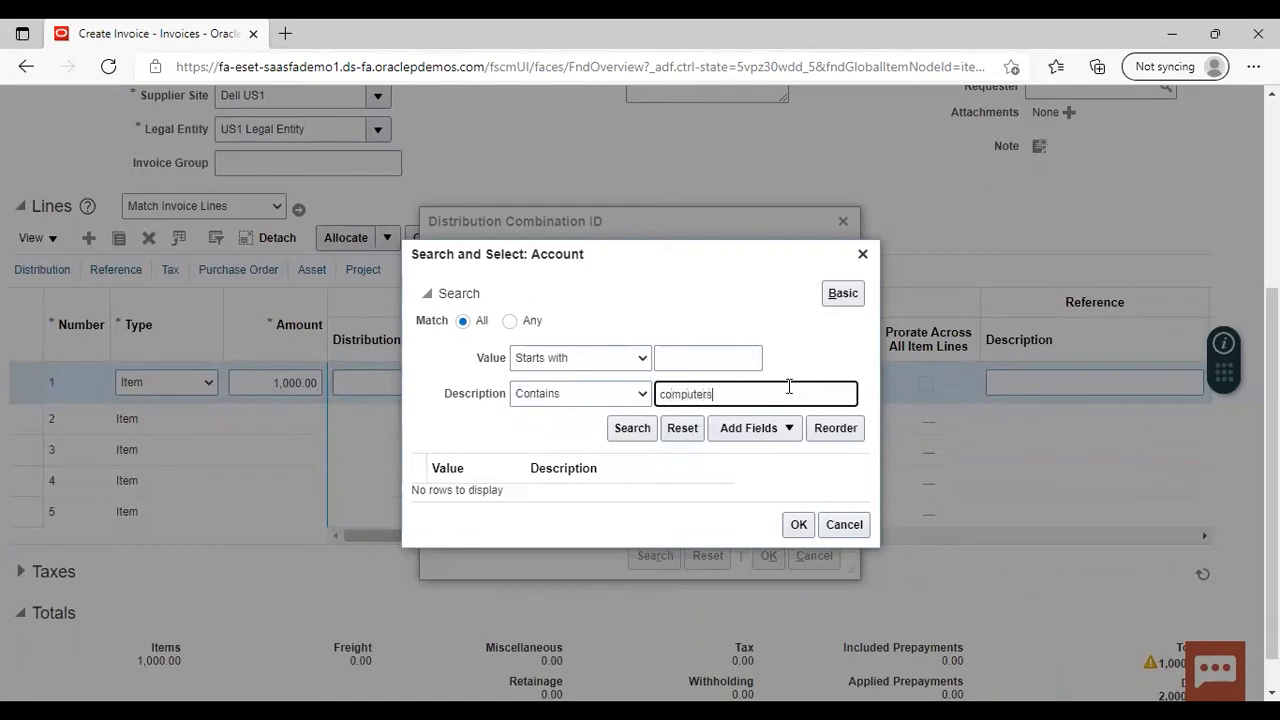
left_click(632, 428)
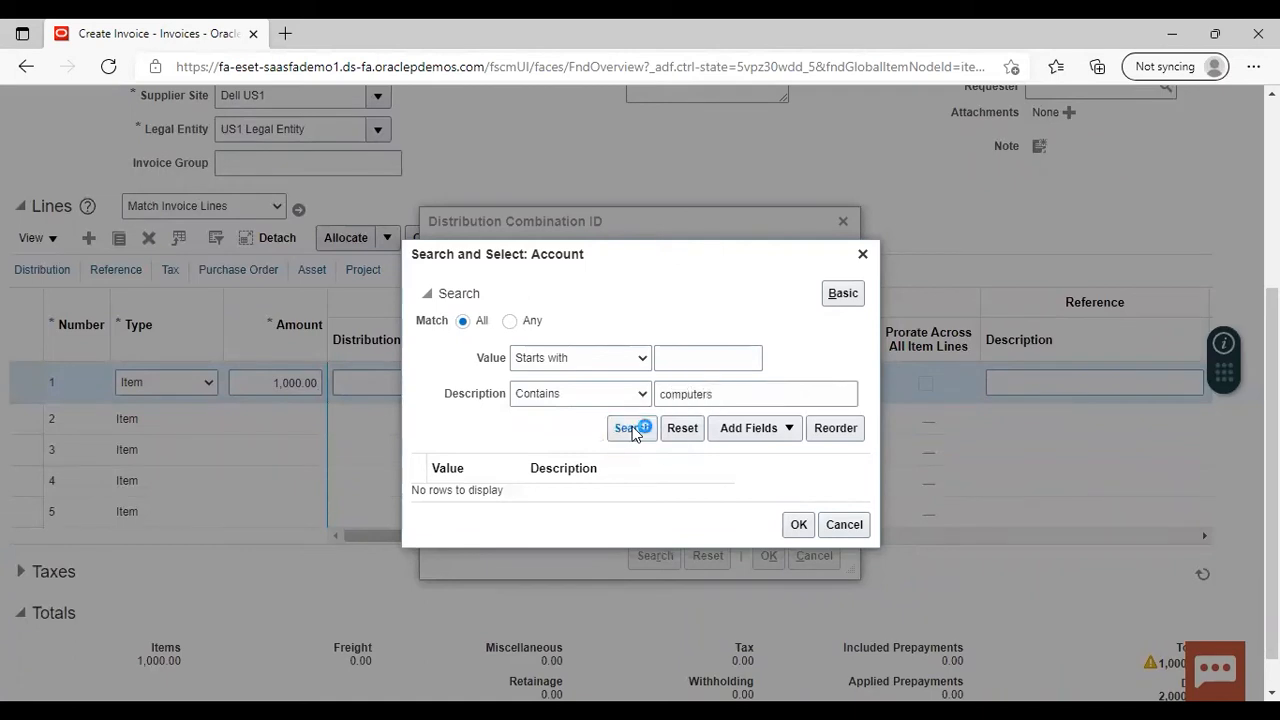
left_click(632, 428)
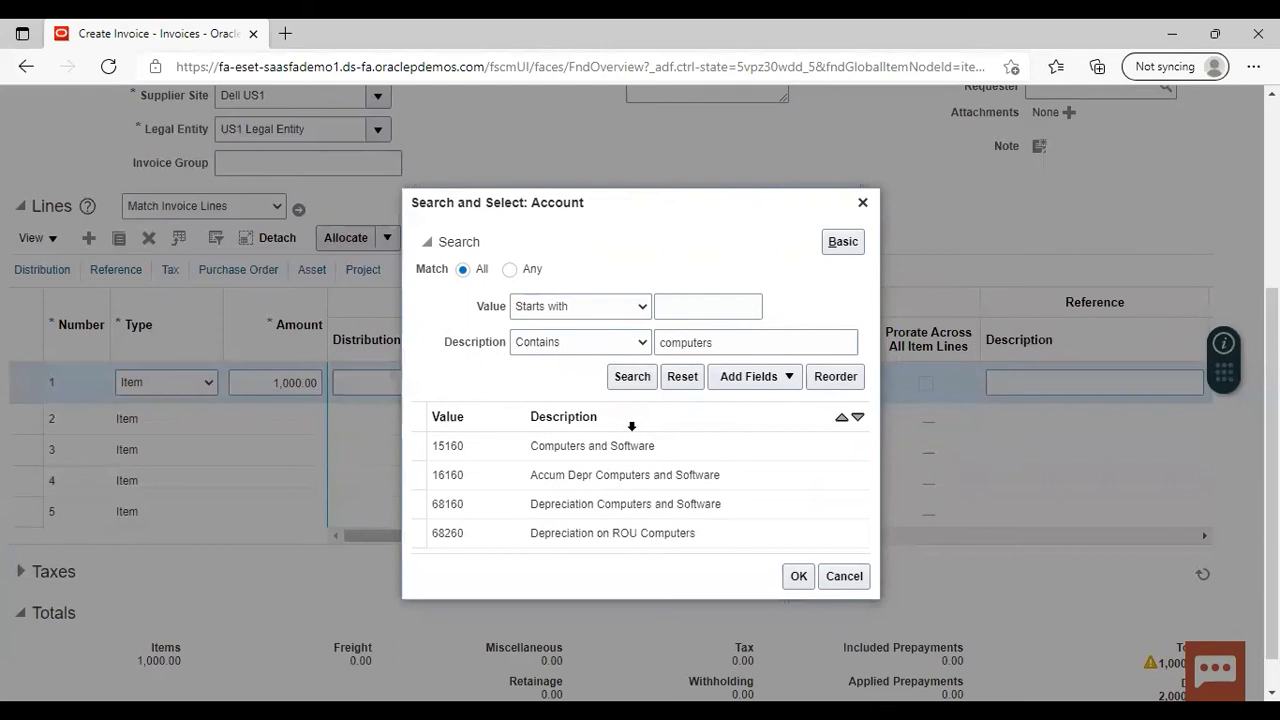
left_click(592, 444)
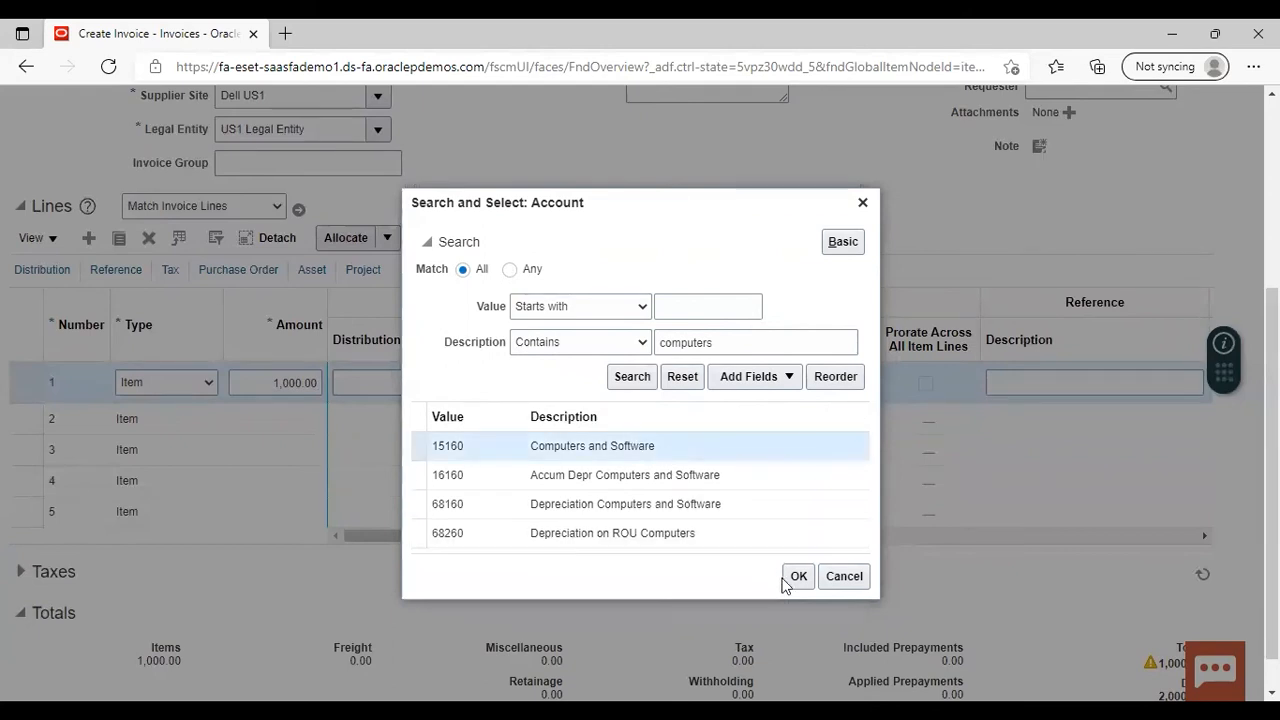
- Confirm the account so line 1 carries combination 101.10.15160.000.000.000
left_click(798, 576)
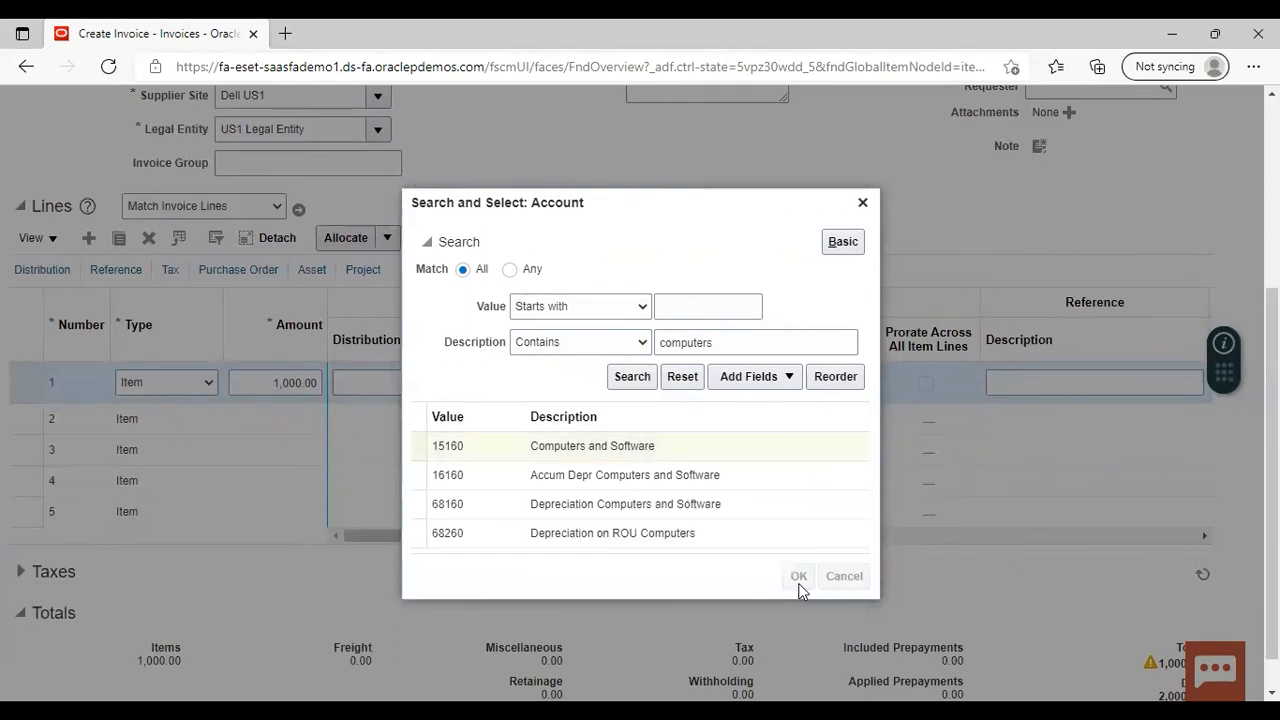
left_click(798, 576)
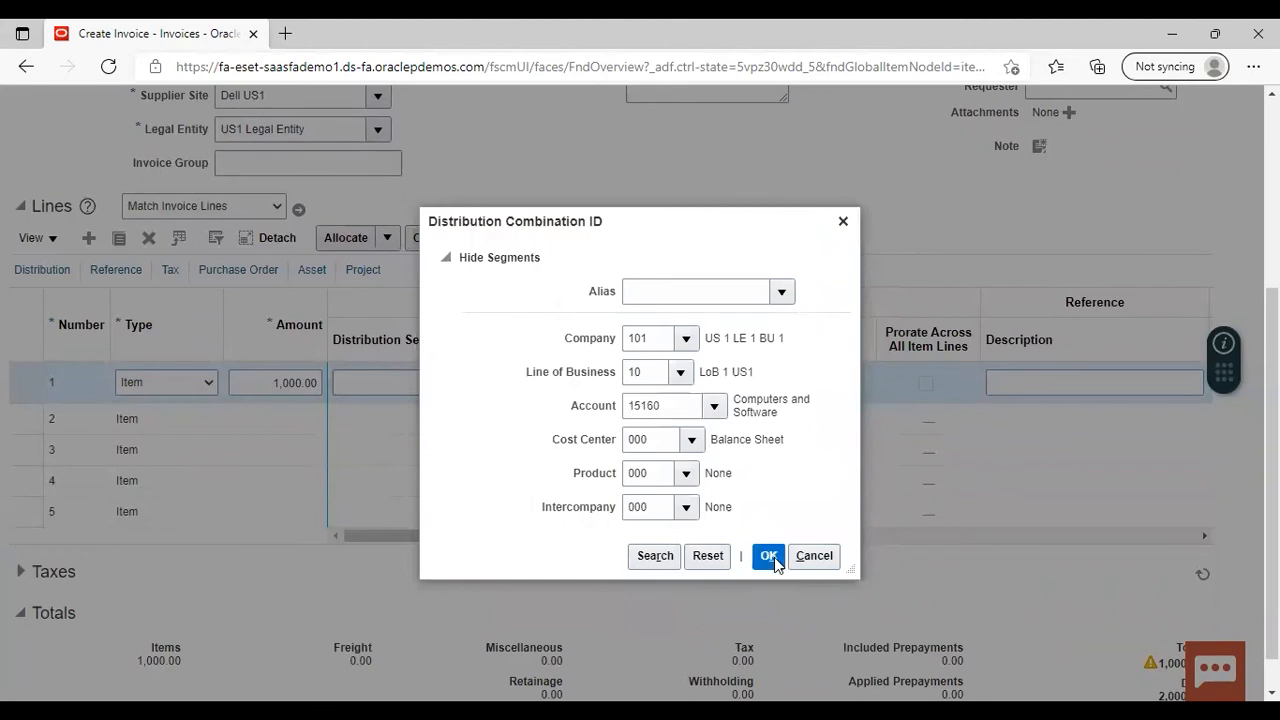
left_click(768, 556)
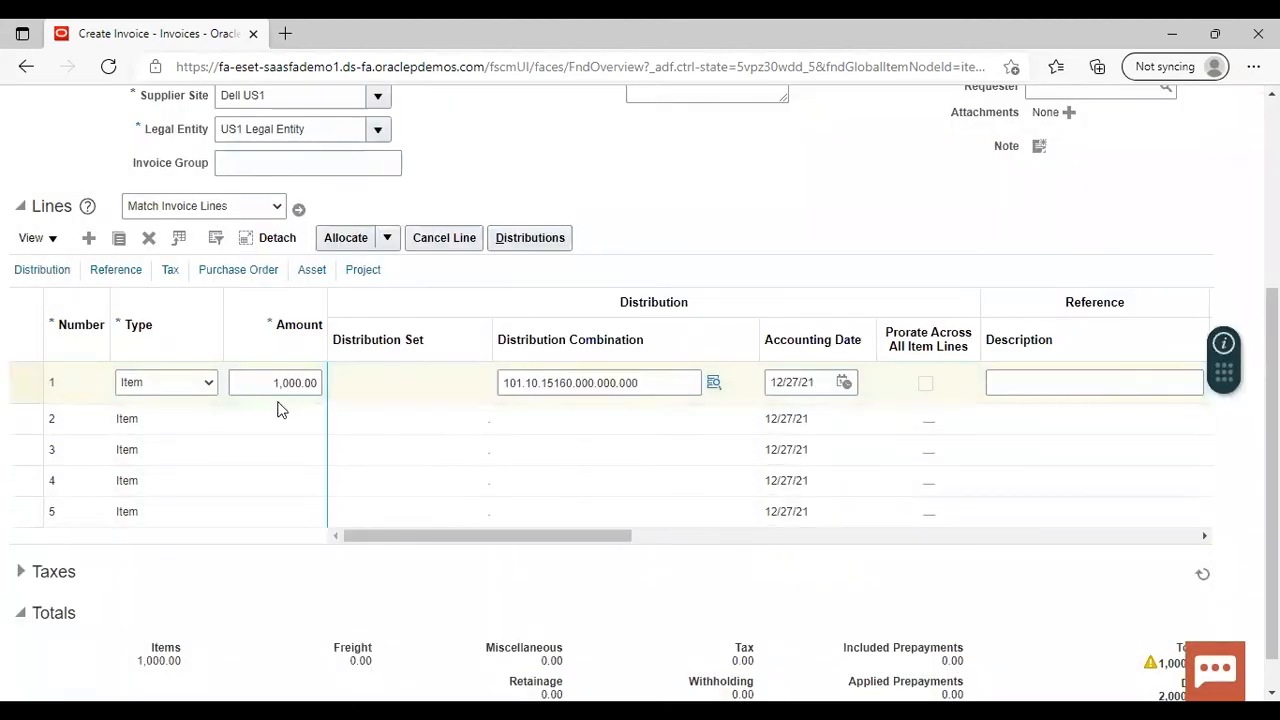
- Enter 500.00 on line 2 and bring up its distribution combination account search
left_click(284, 418)
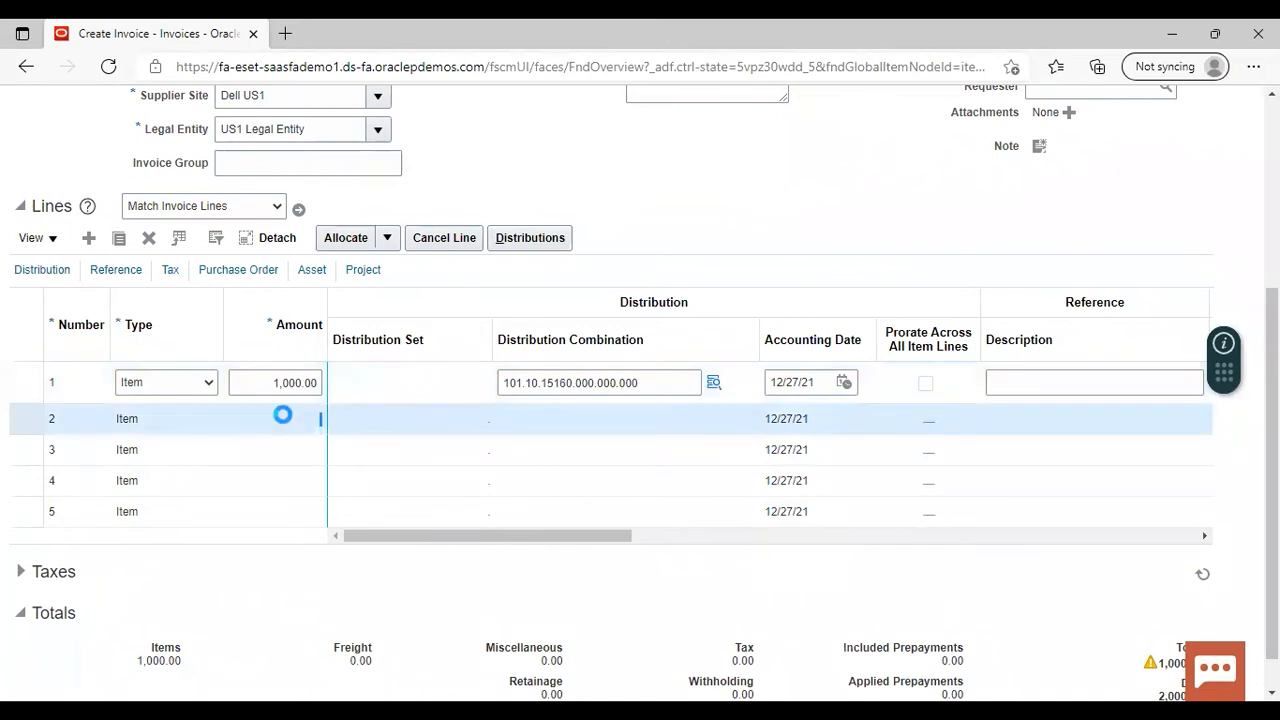
left_click(284, 414)
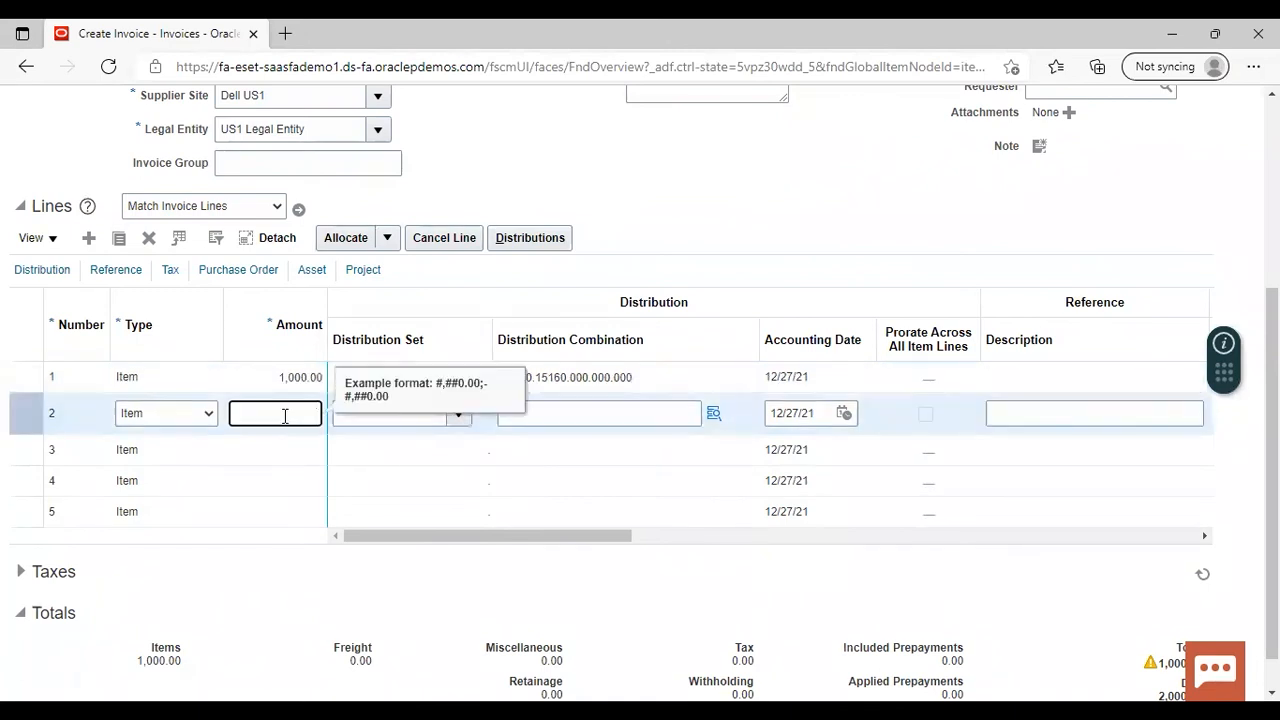
type("500")
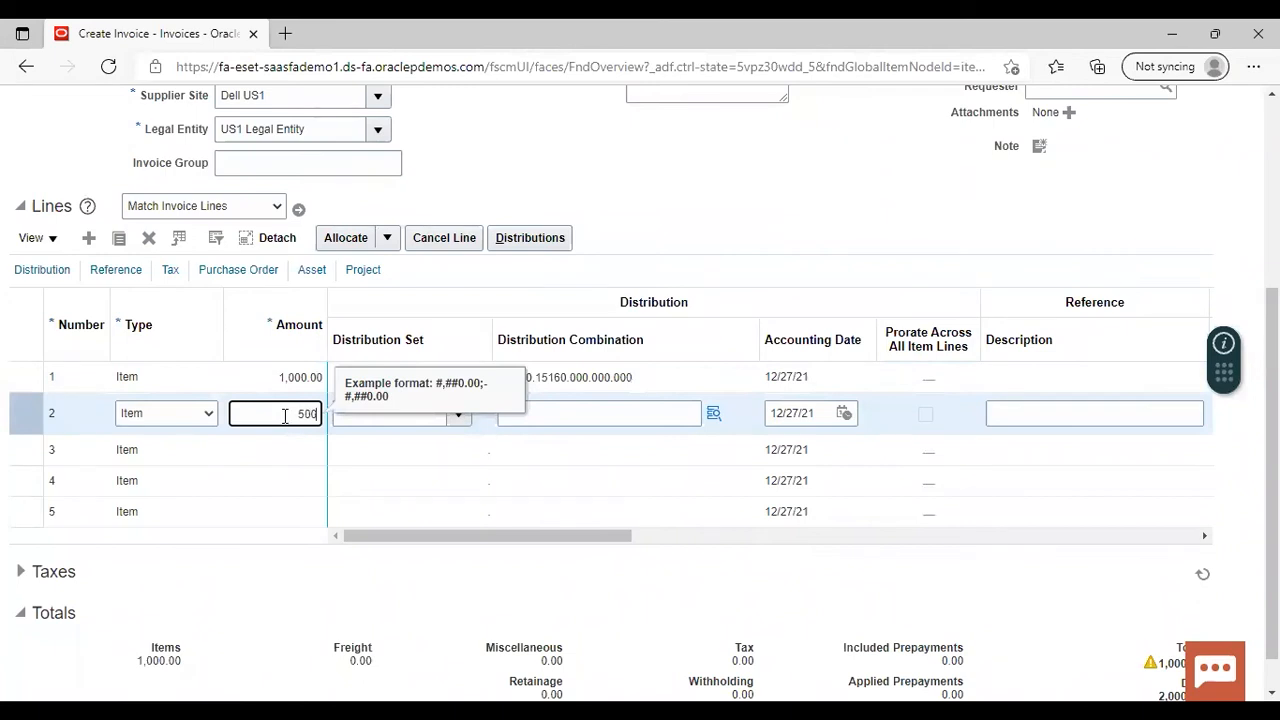
mouse_move(714, 412)
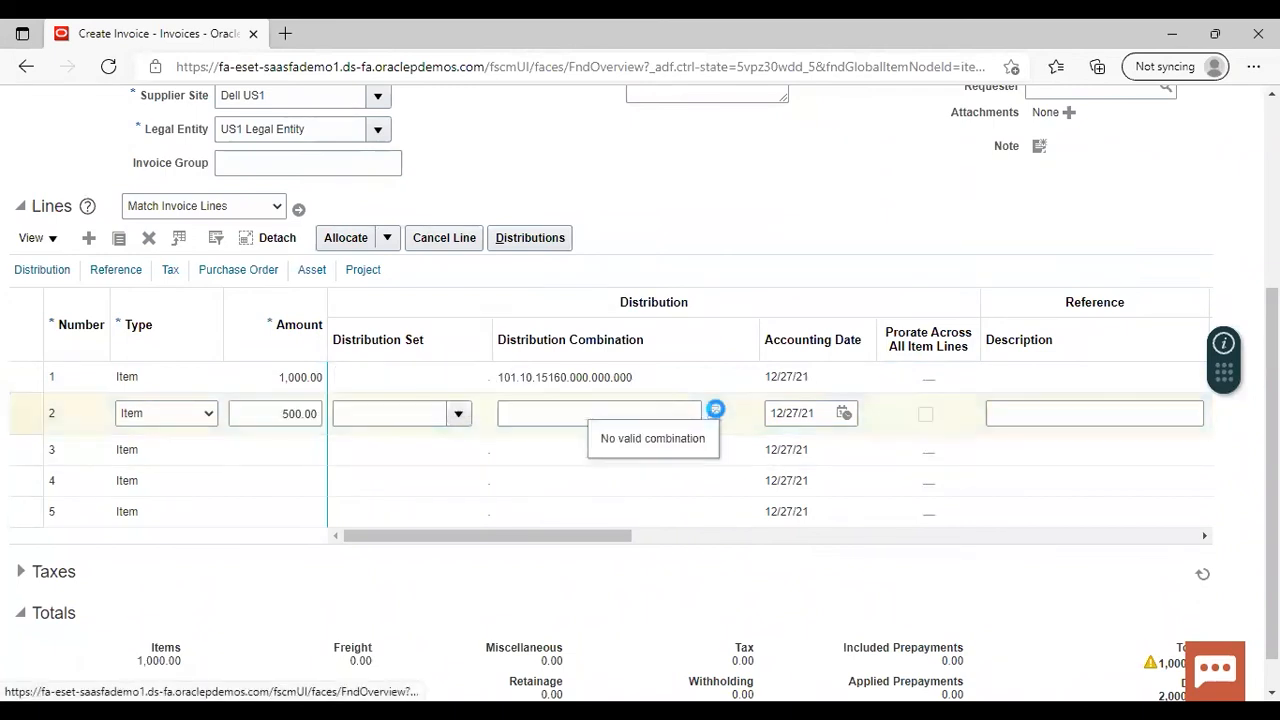
left_click(716, 408)
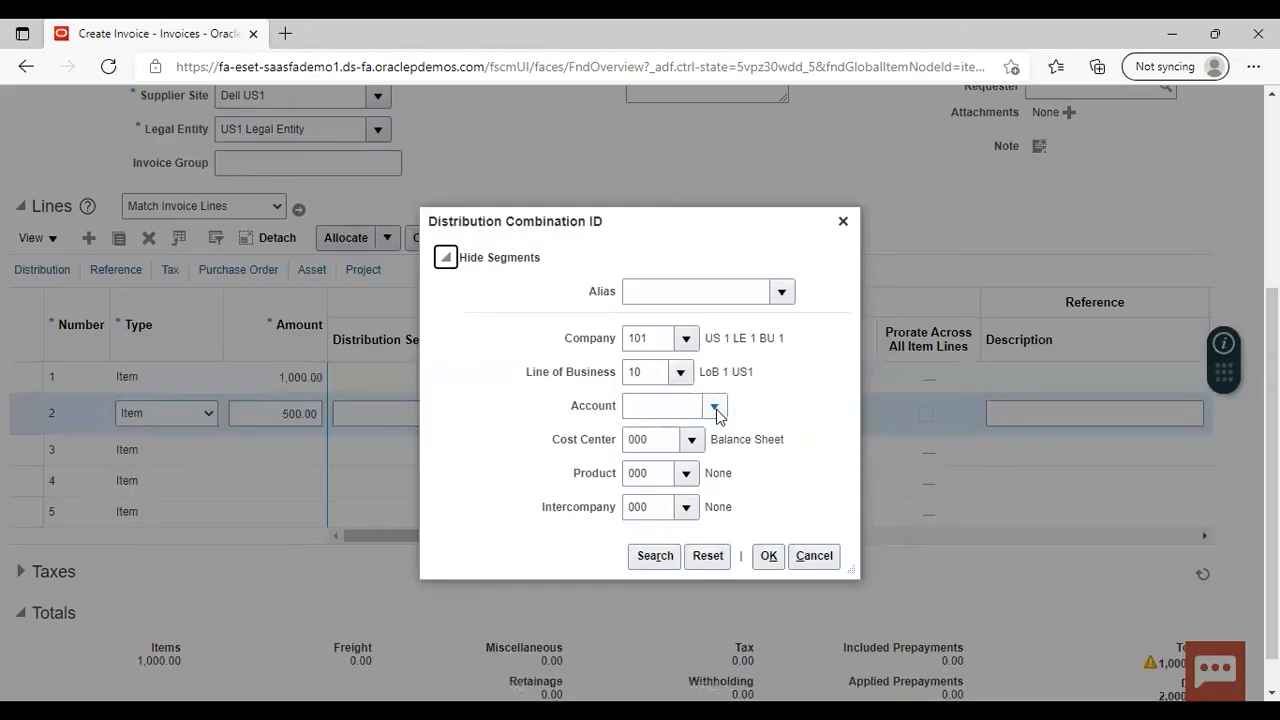
left_click(714, 404)
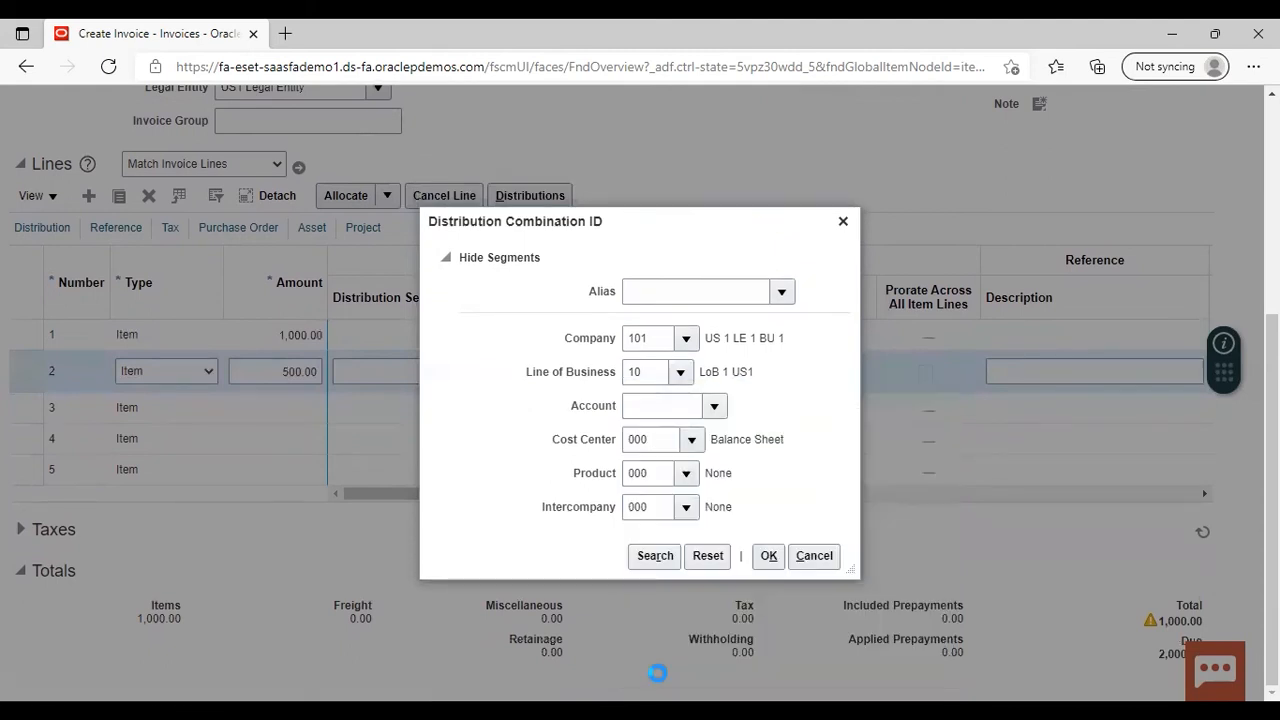
left_click(714, 404)
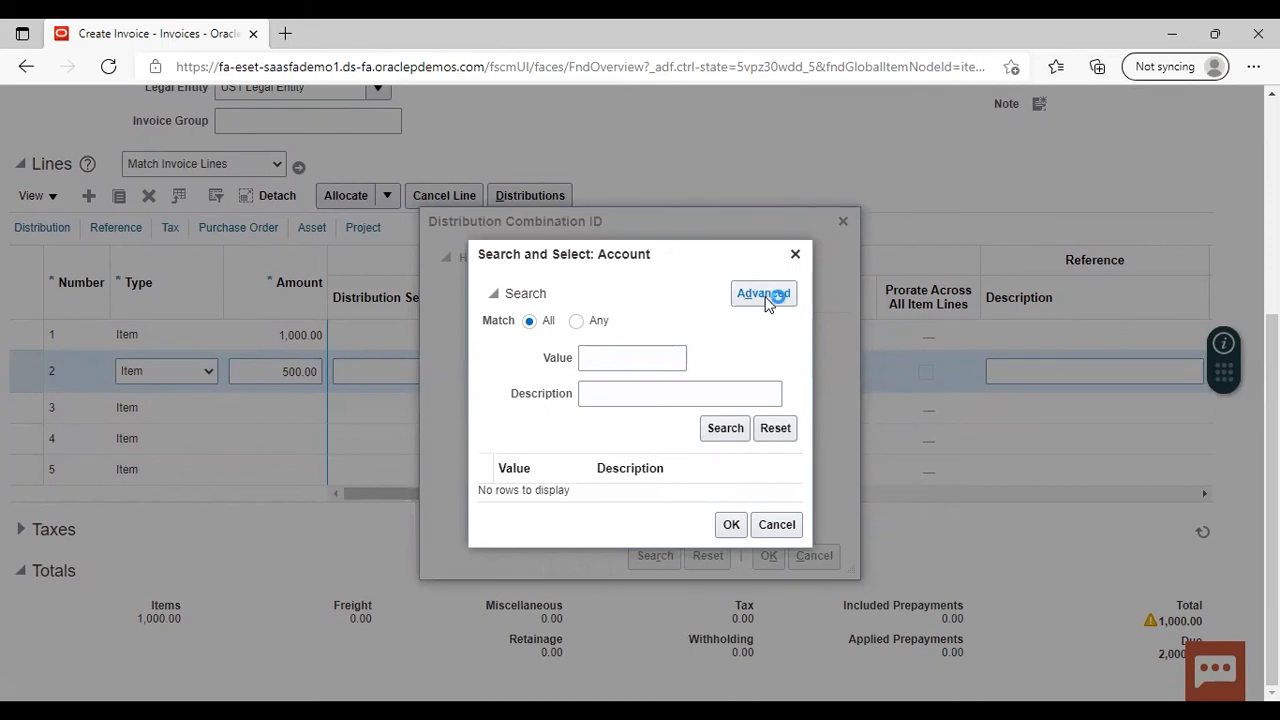
- Find the account whose description contains 'duty' and accept Customs Duty 62550, combination 101.10.62550.000.000.000
left_click(764, 292)
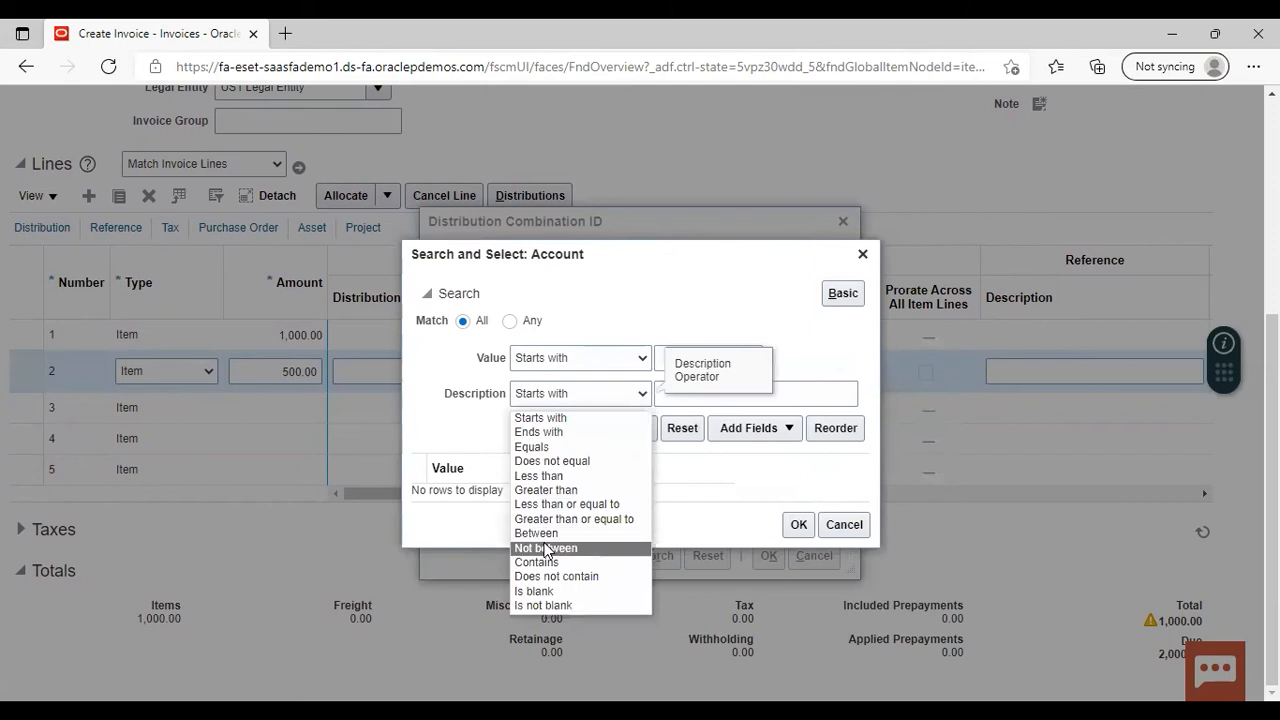
left_click(536, 560)
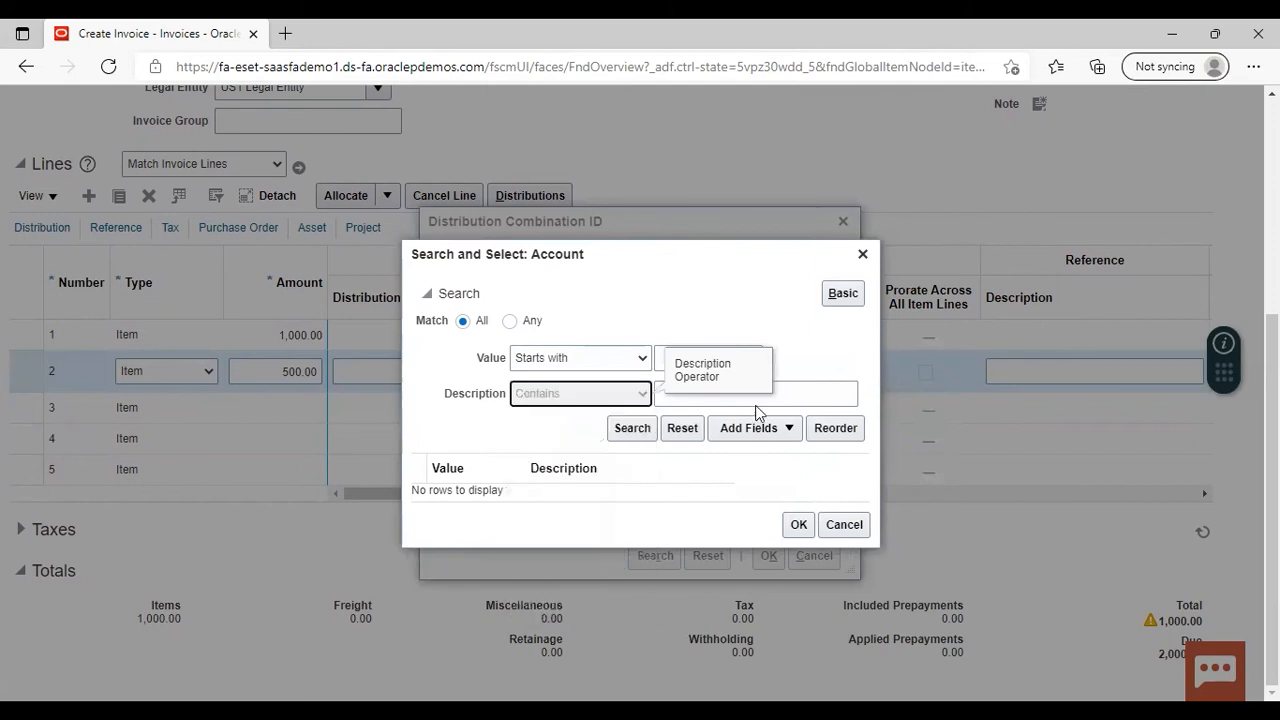
type("duty")
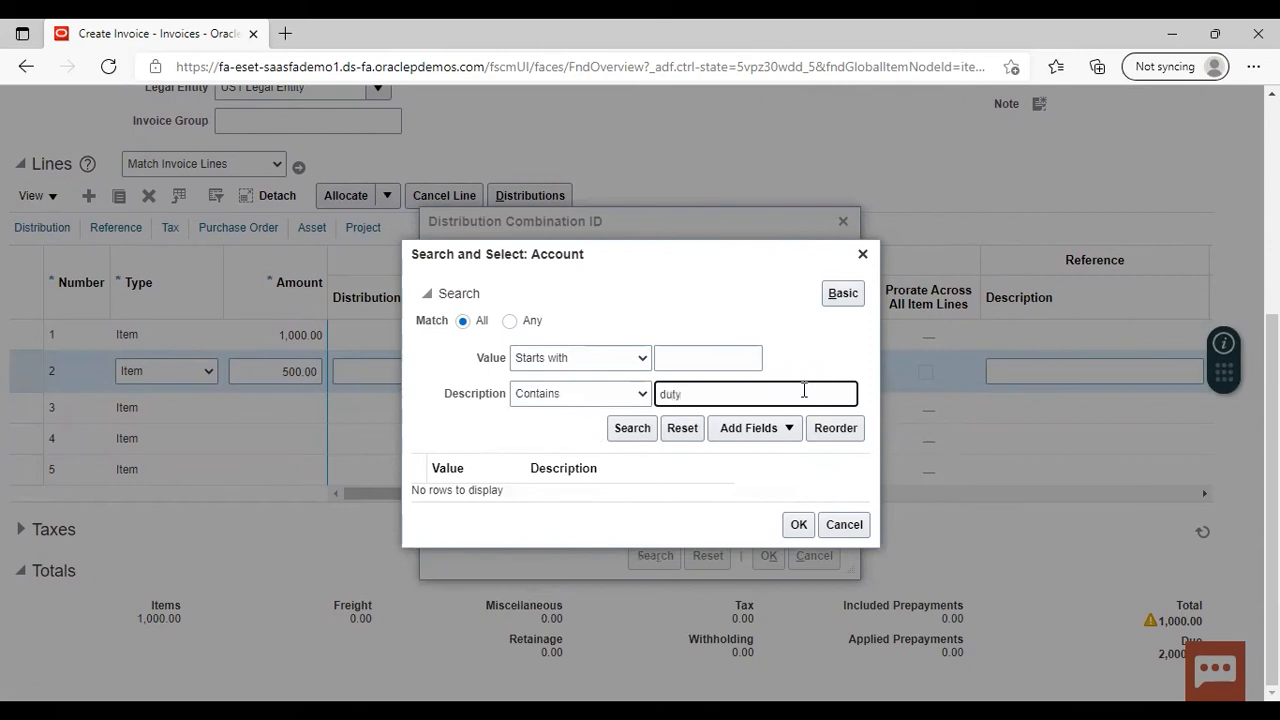
left_click(632, 428)
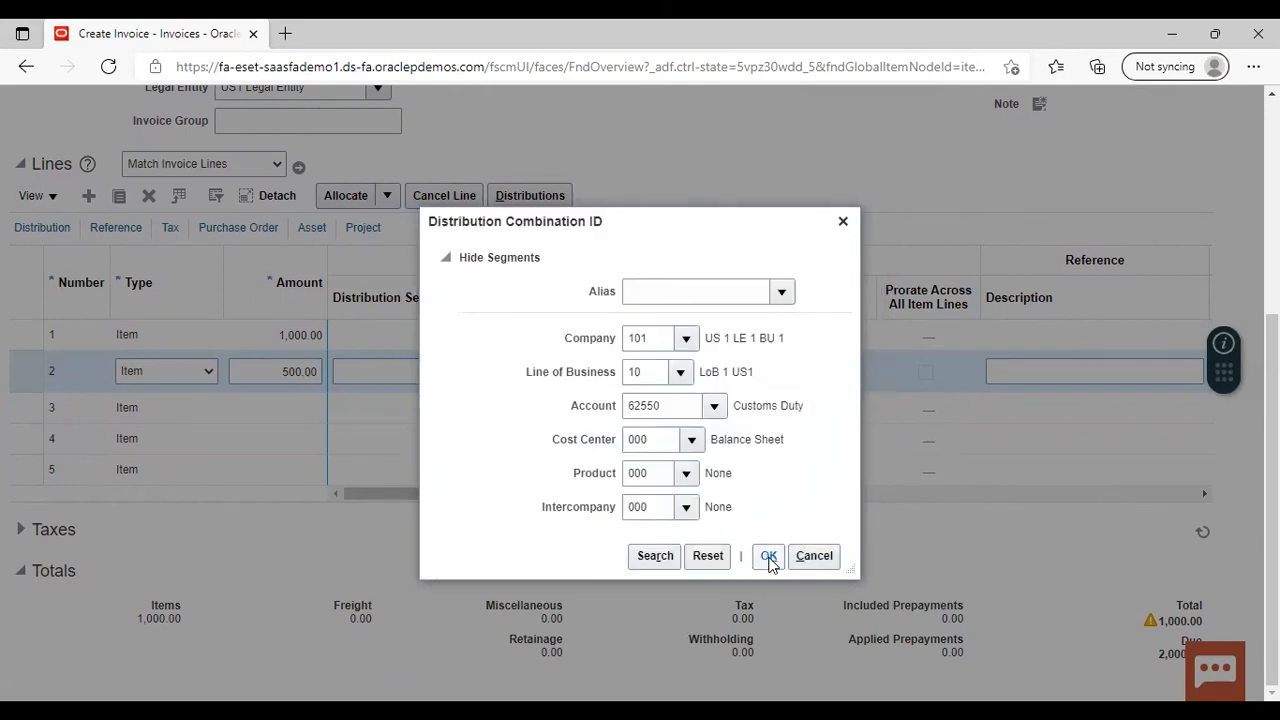
left_click(768, 556)
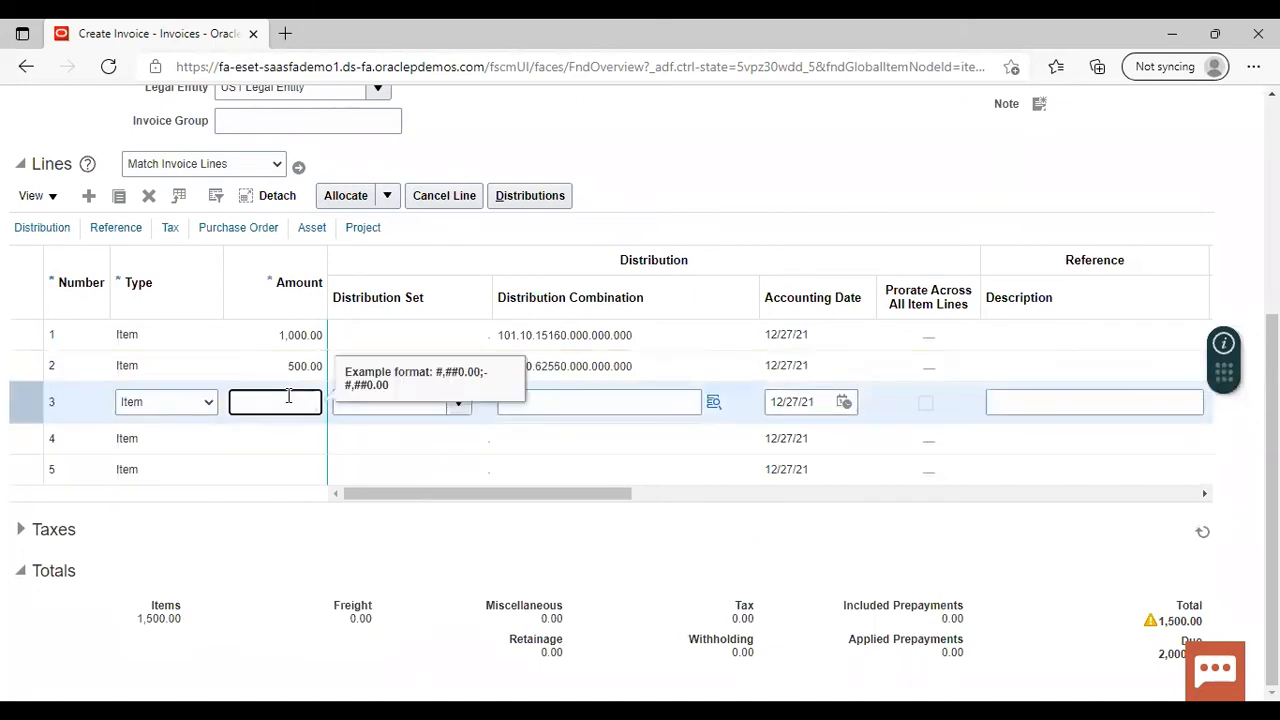
- Enter 500.00 on line 3 and bring up its distribution combination account search
type("500.00")
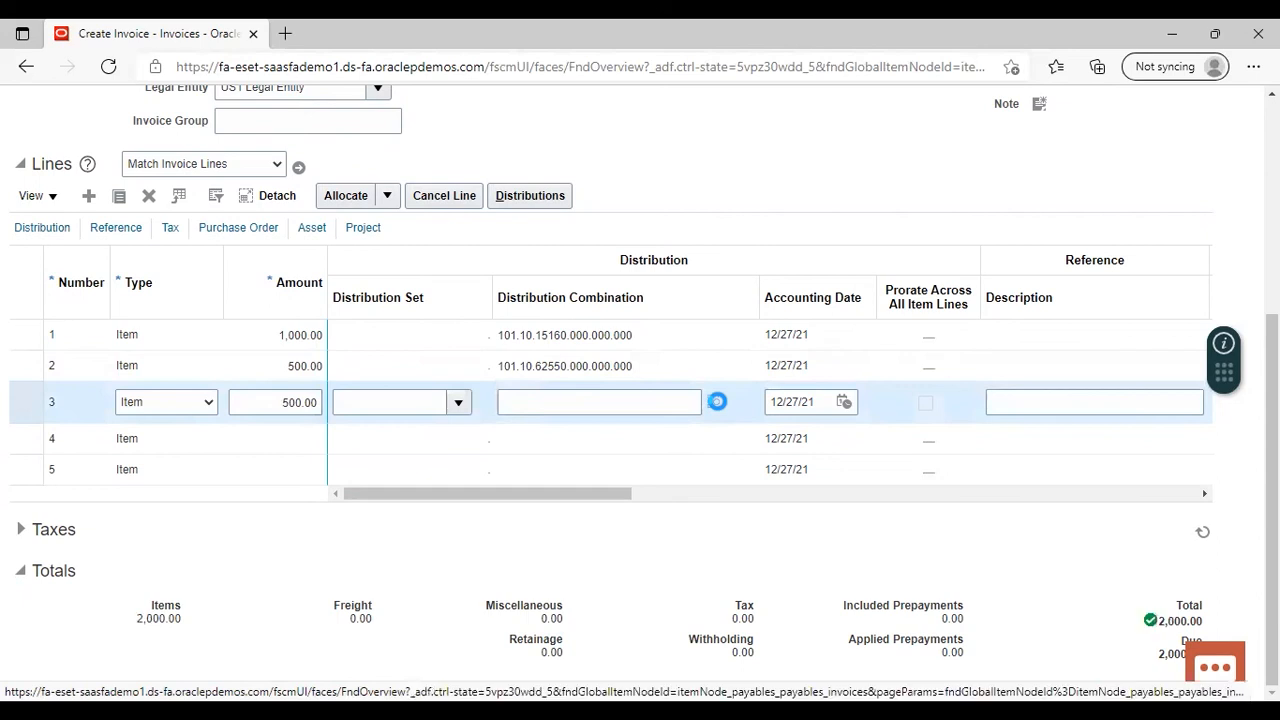
left_click(716, 400)
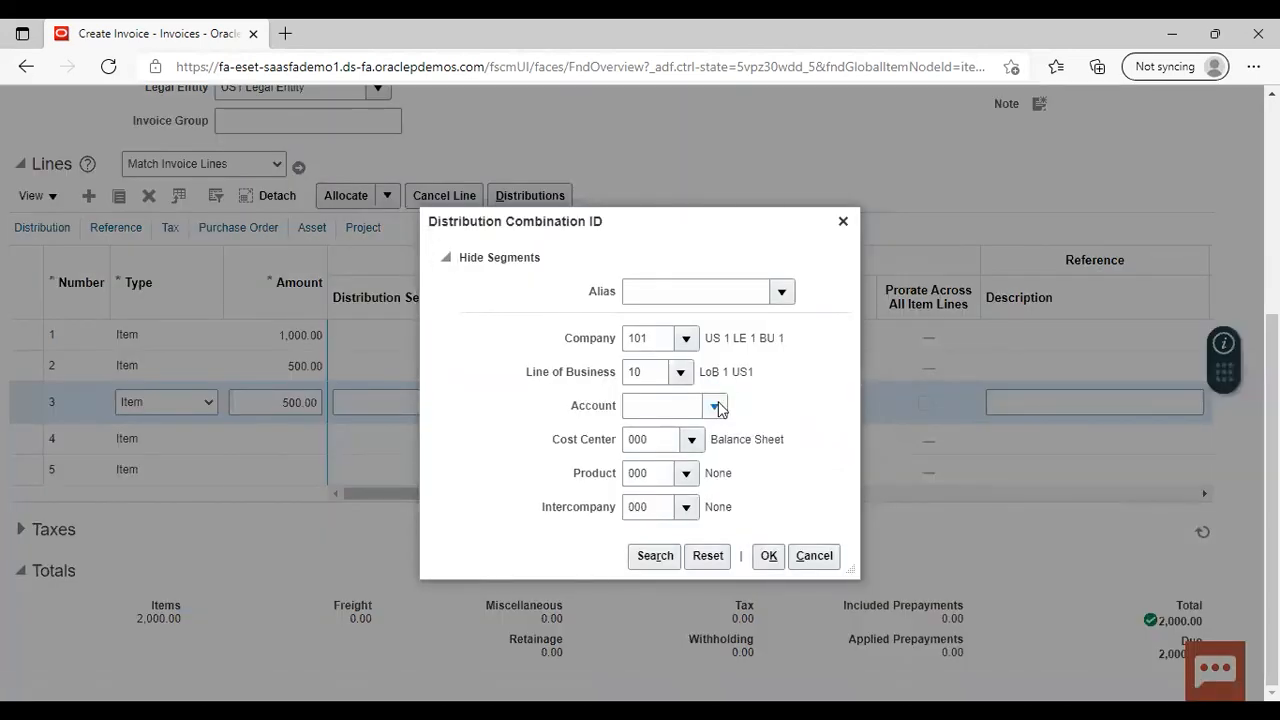
left_click(712, 404)
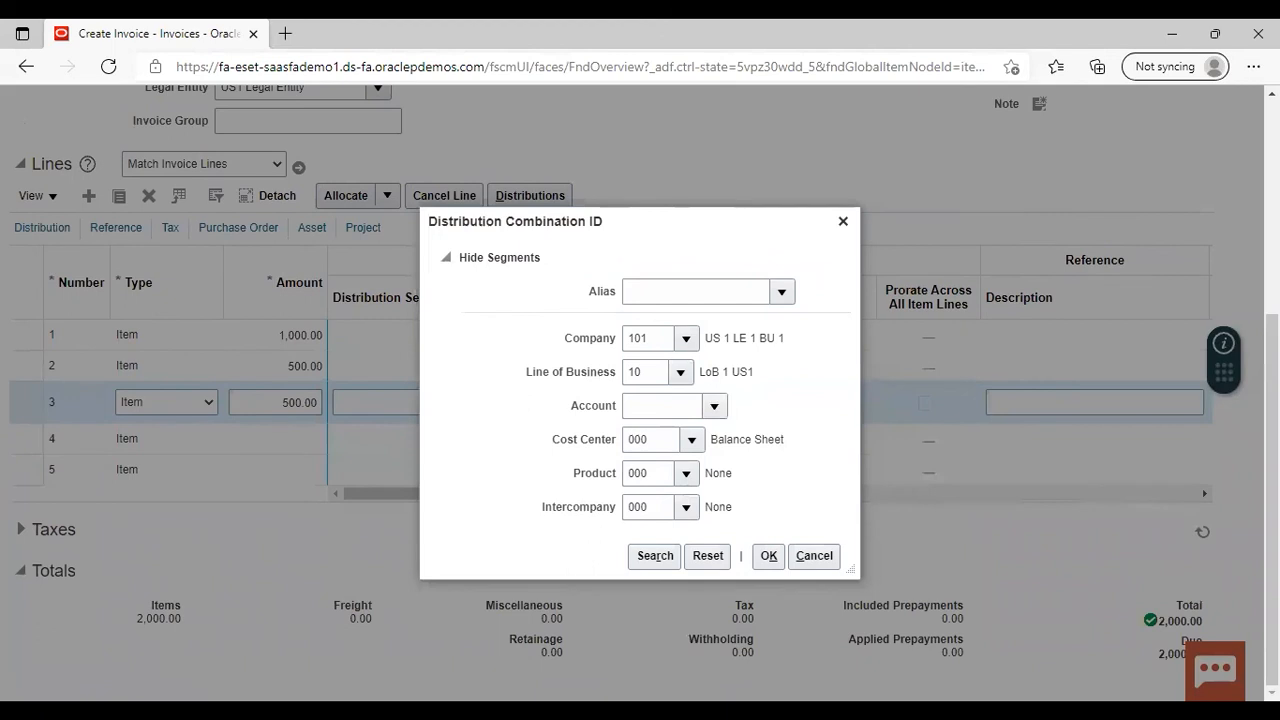
left_click(712, 404)
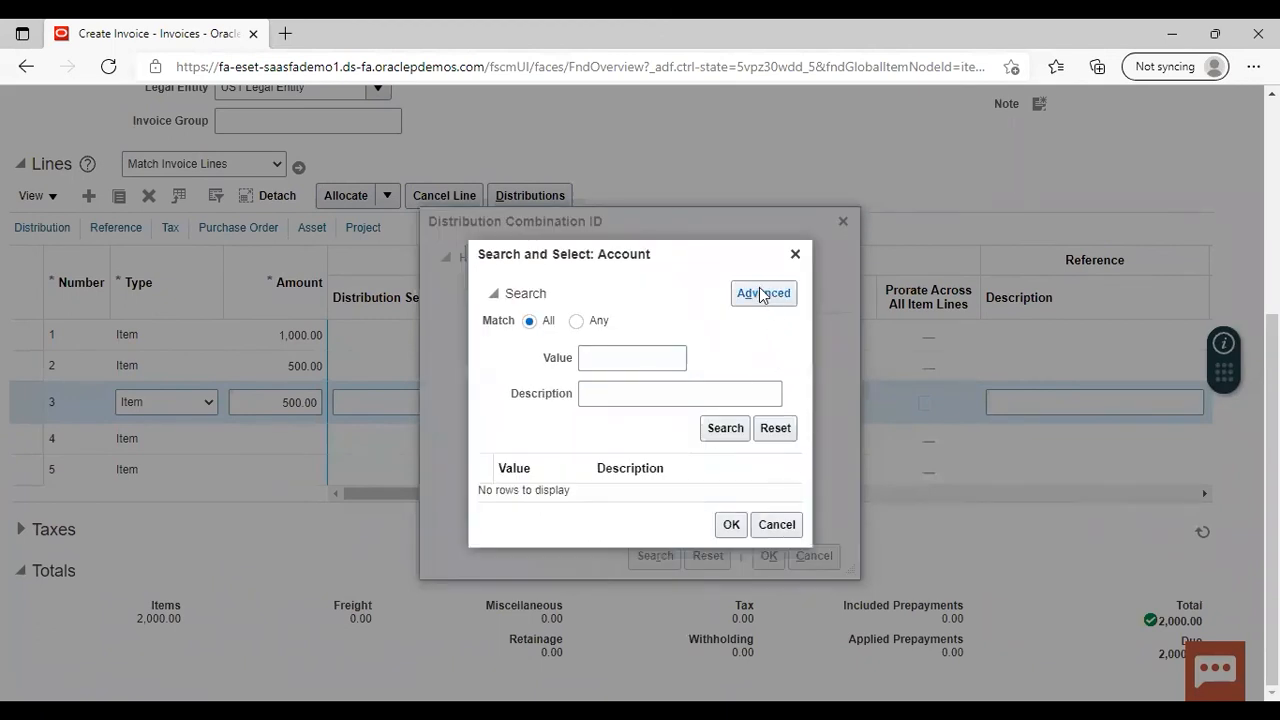
- Find accounts containing 'freight' and accept Freight Expenses on Purchases 62510, combination 101.10.62510.000.000.000
left_click(764, 292)
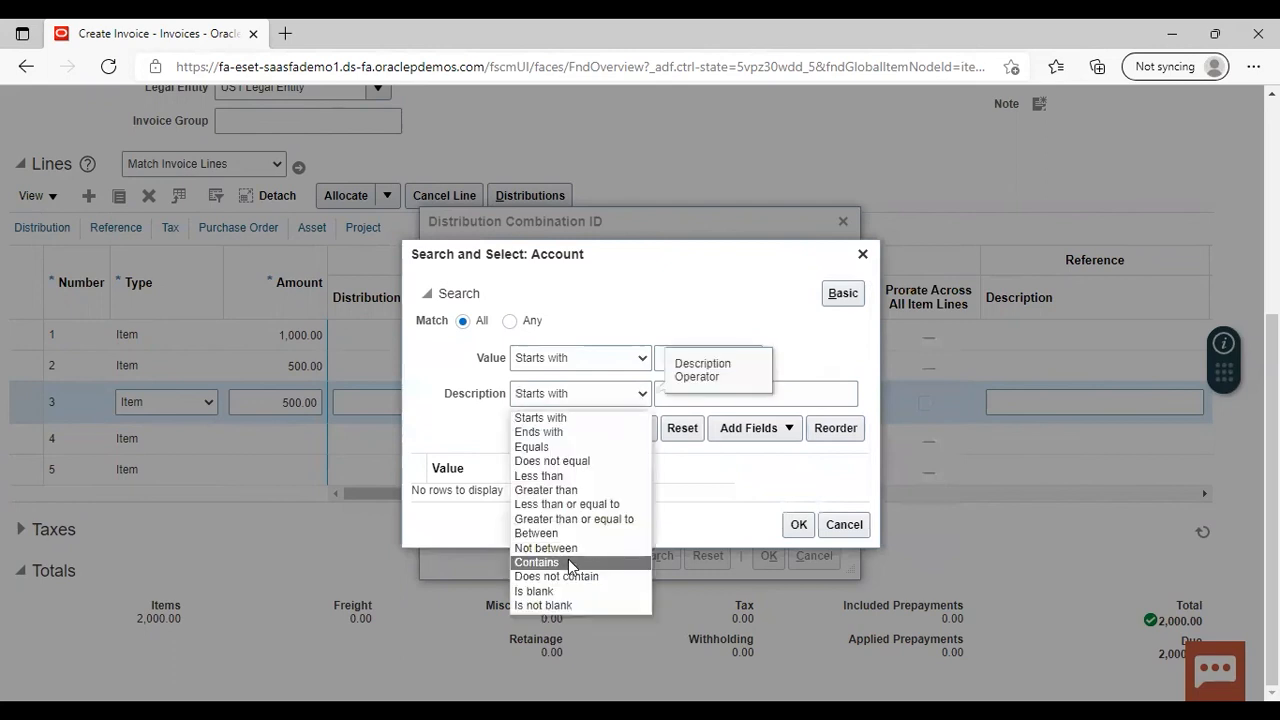
left_click(536, 560)
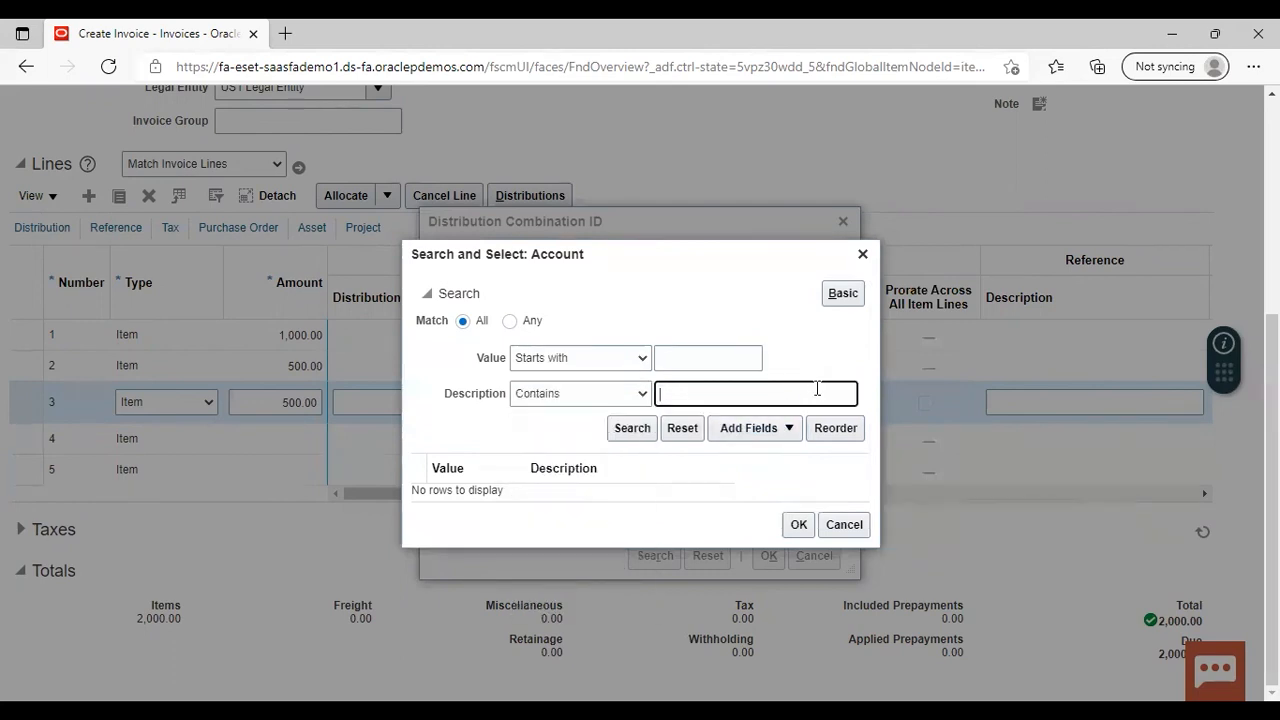
type("freight")
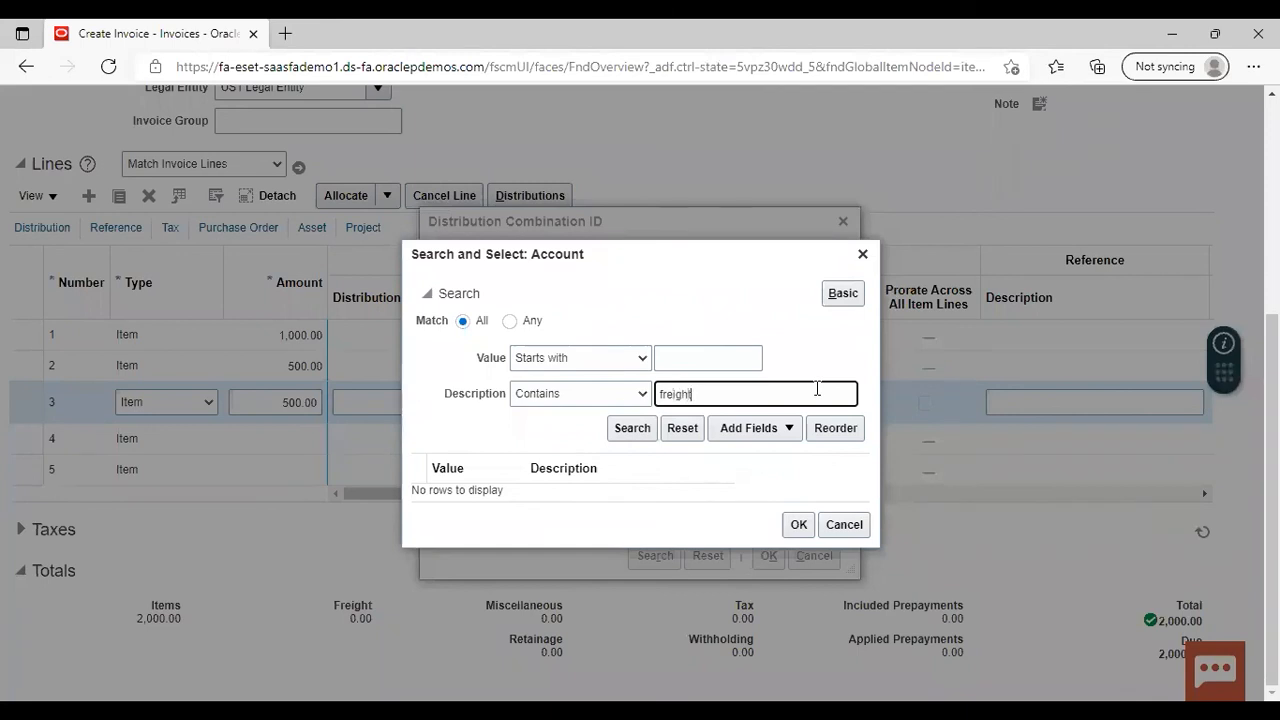
left_click(632, 428)
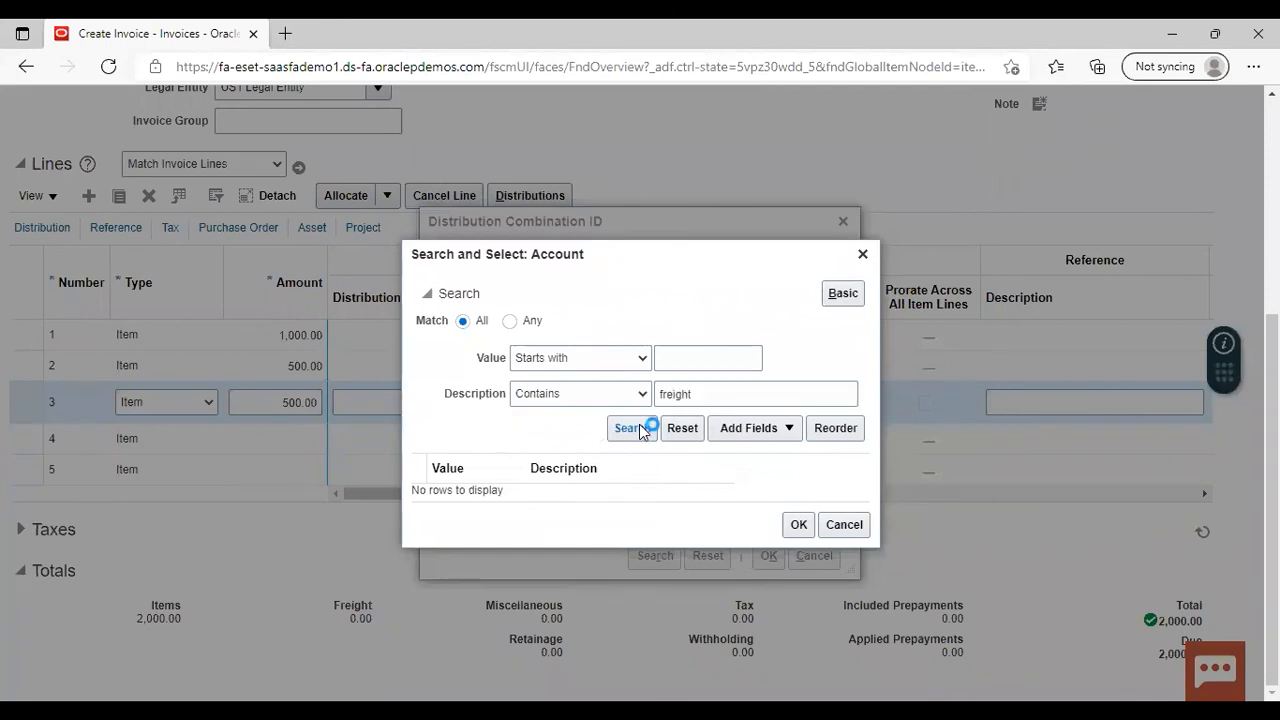
left_click(632, 428)
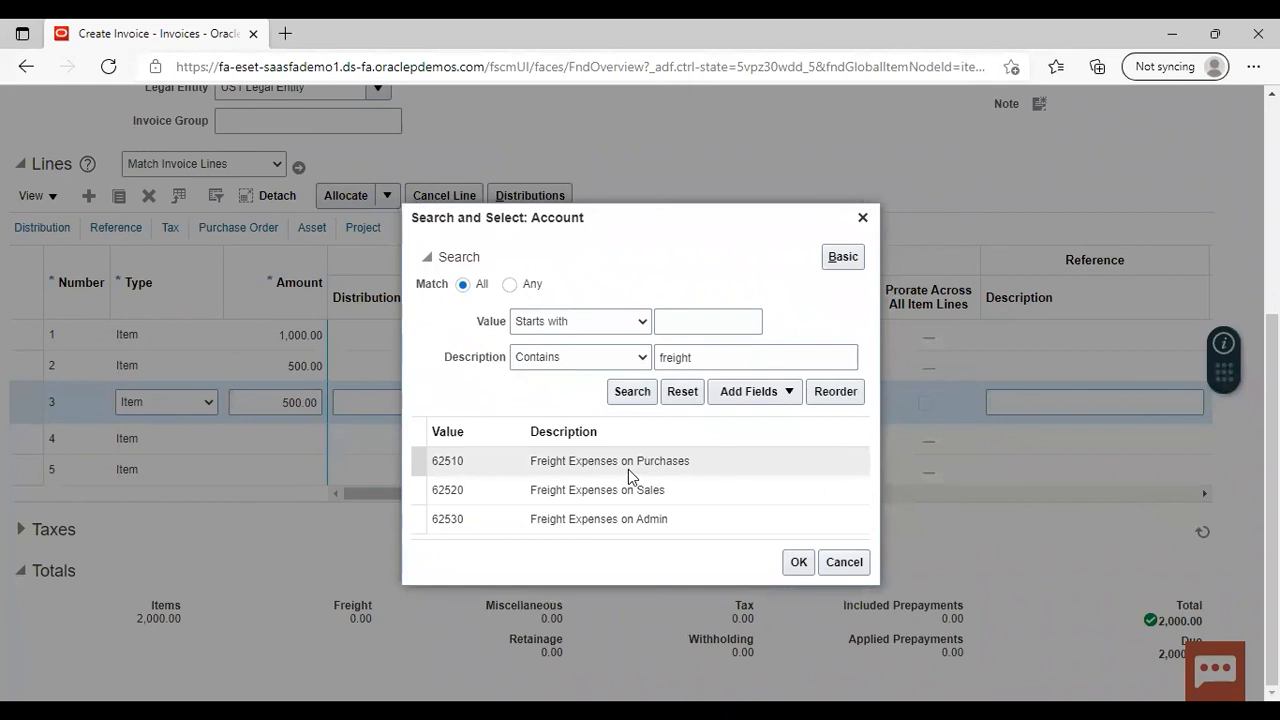
left_click(608, 460)
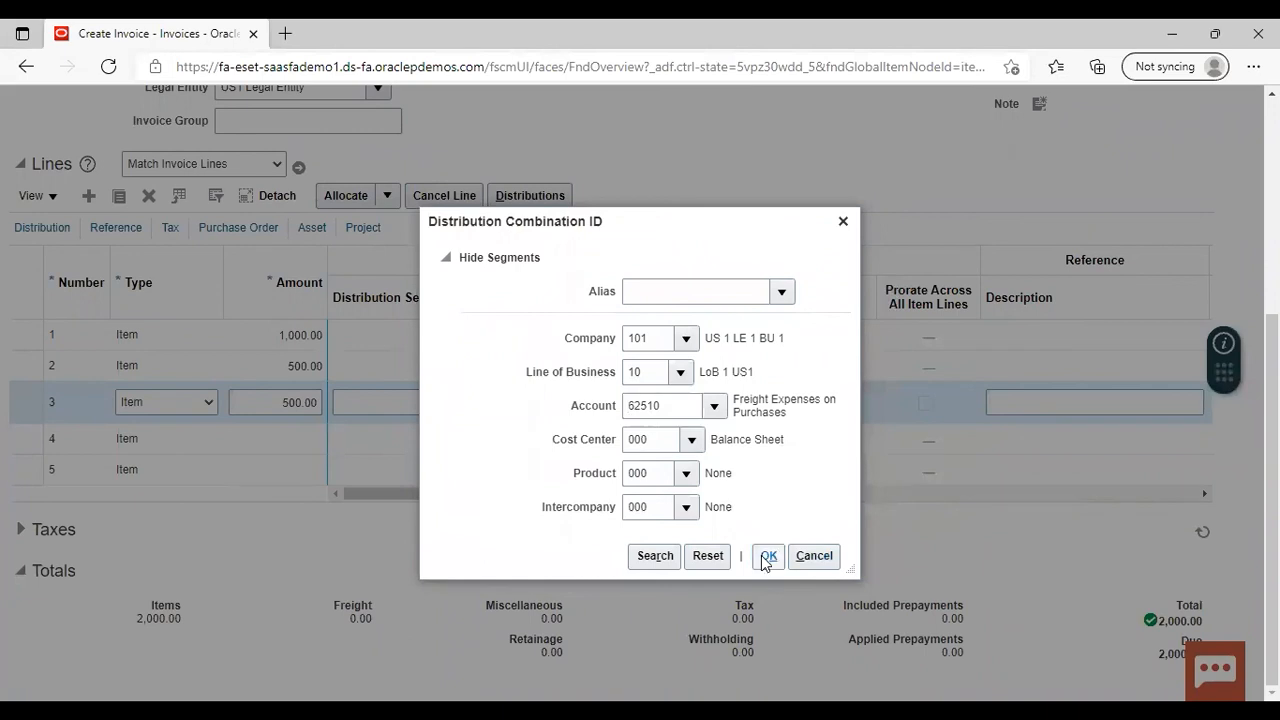
left_click(768, 556)
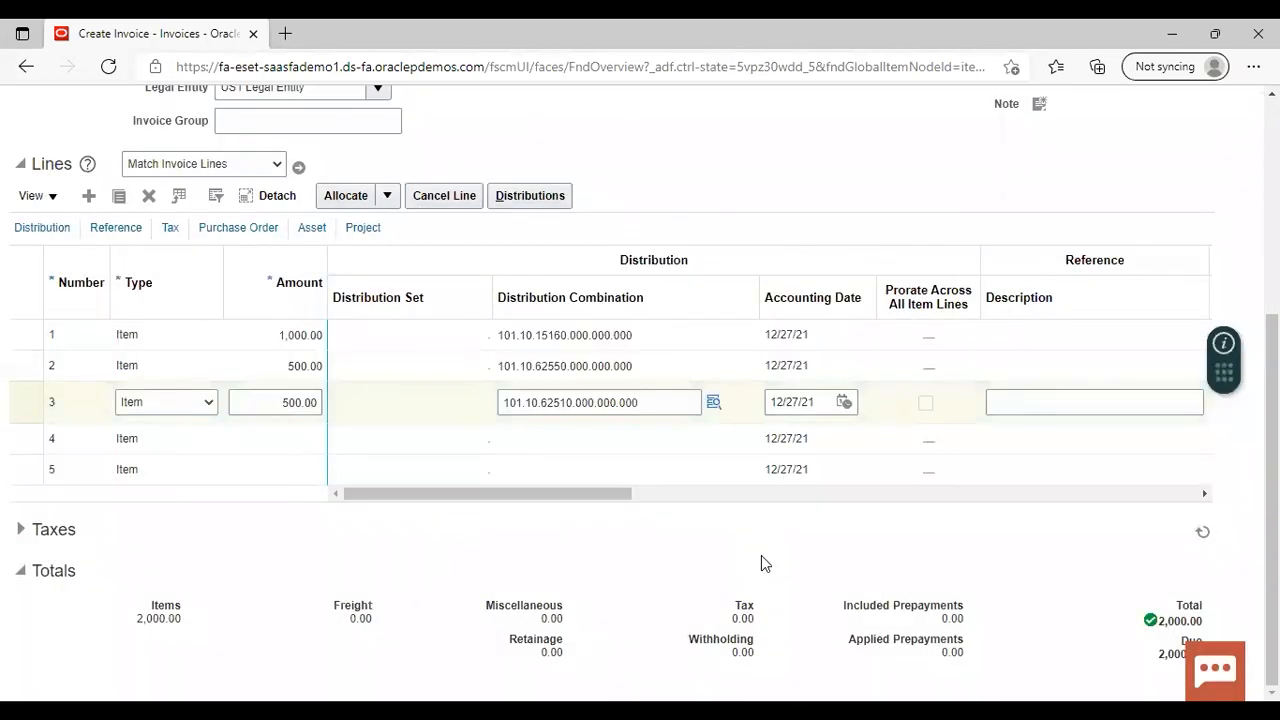